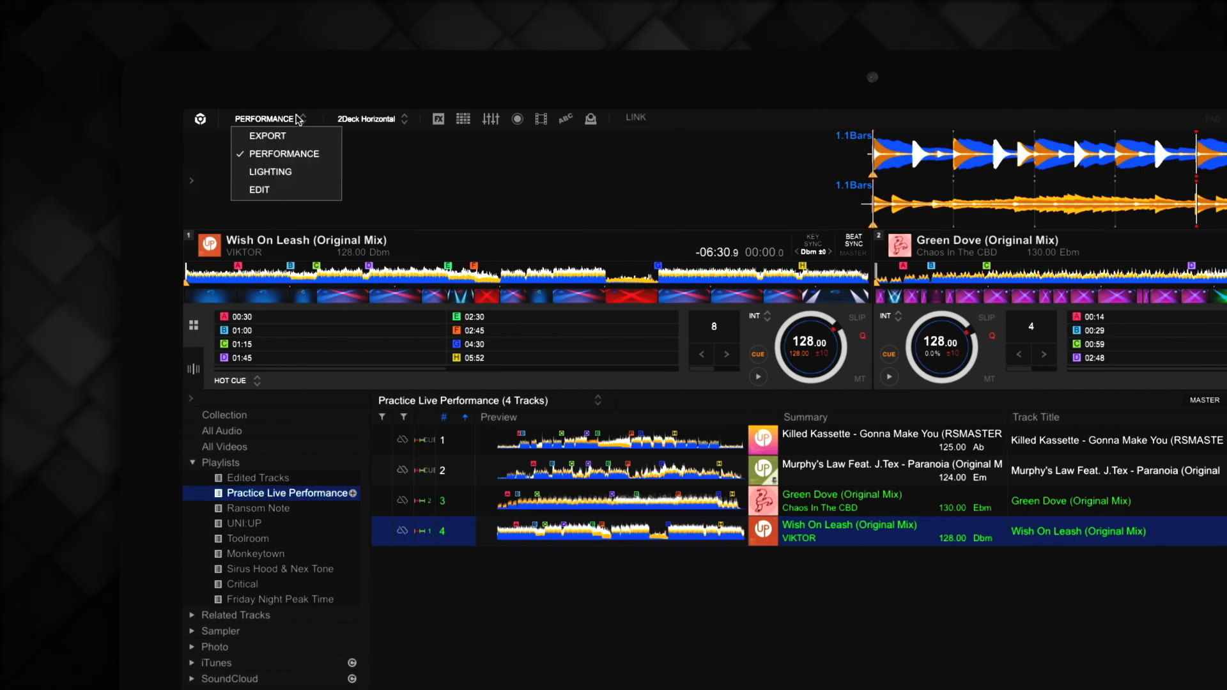
pyautogui.moveTo(259, 189)
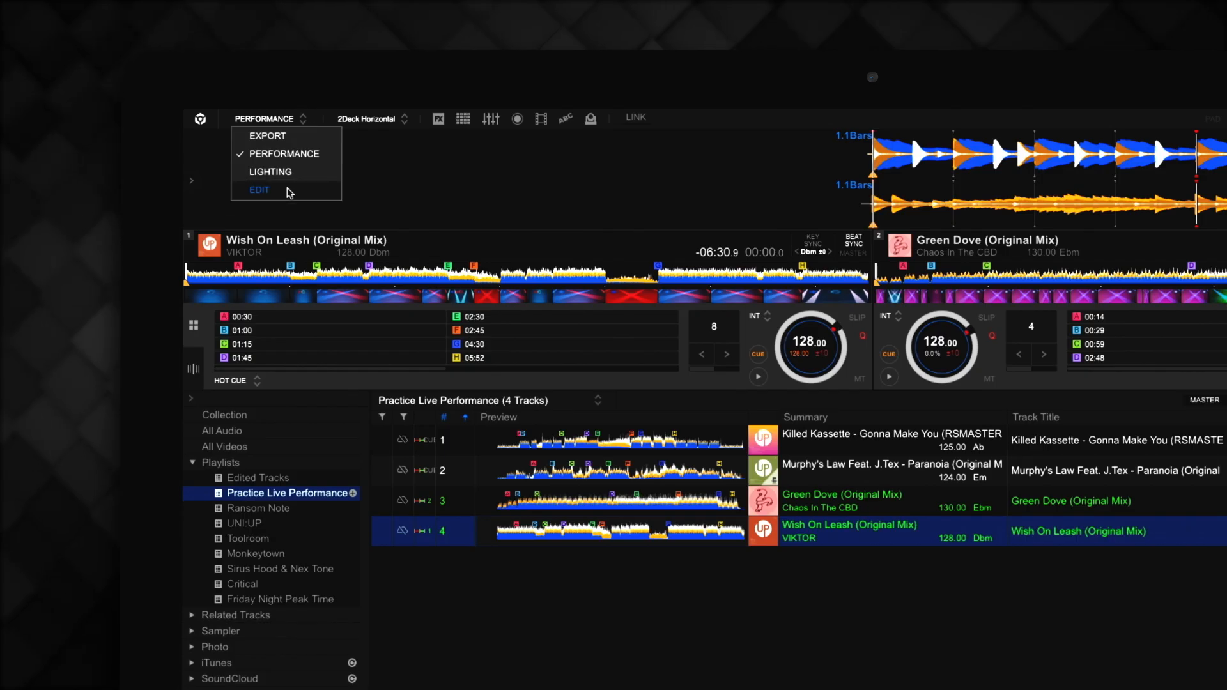
# Change the mode dropdown from PERFORMANCE to EDIT
pyautogui.click(259, 191)
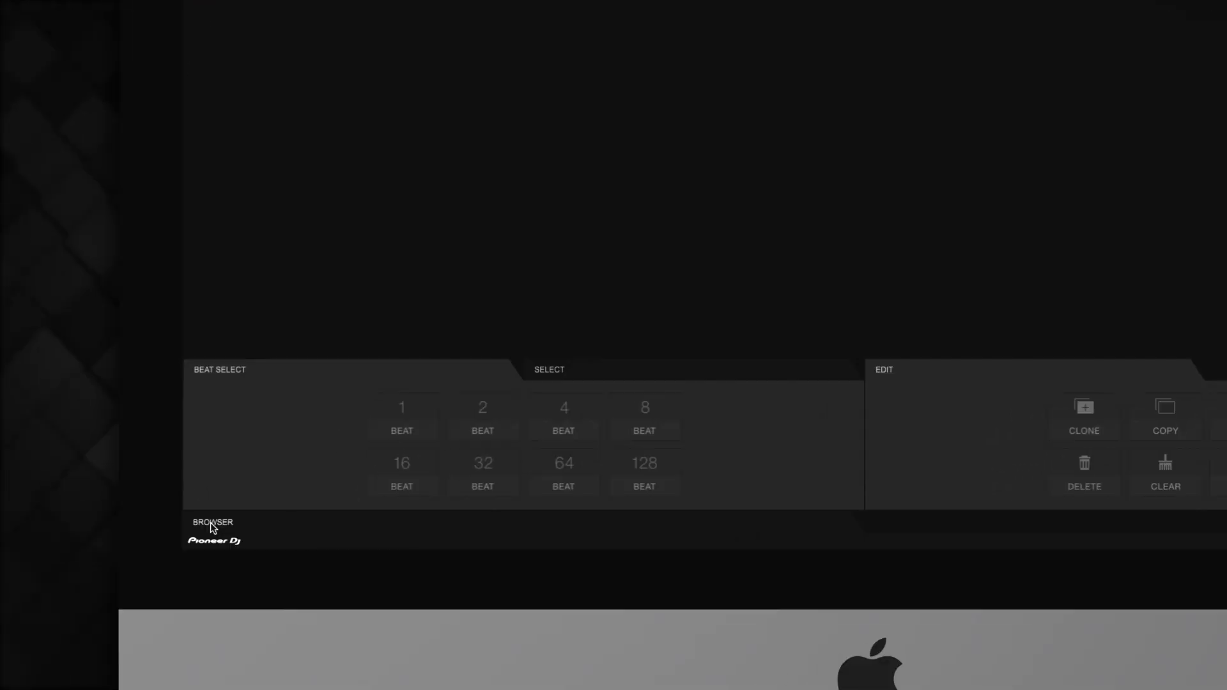
# Load Wish On Leash from Practice Live Performance via BROWSER, then close the browser
pyautogui.click(213, 529)
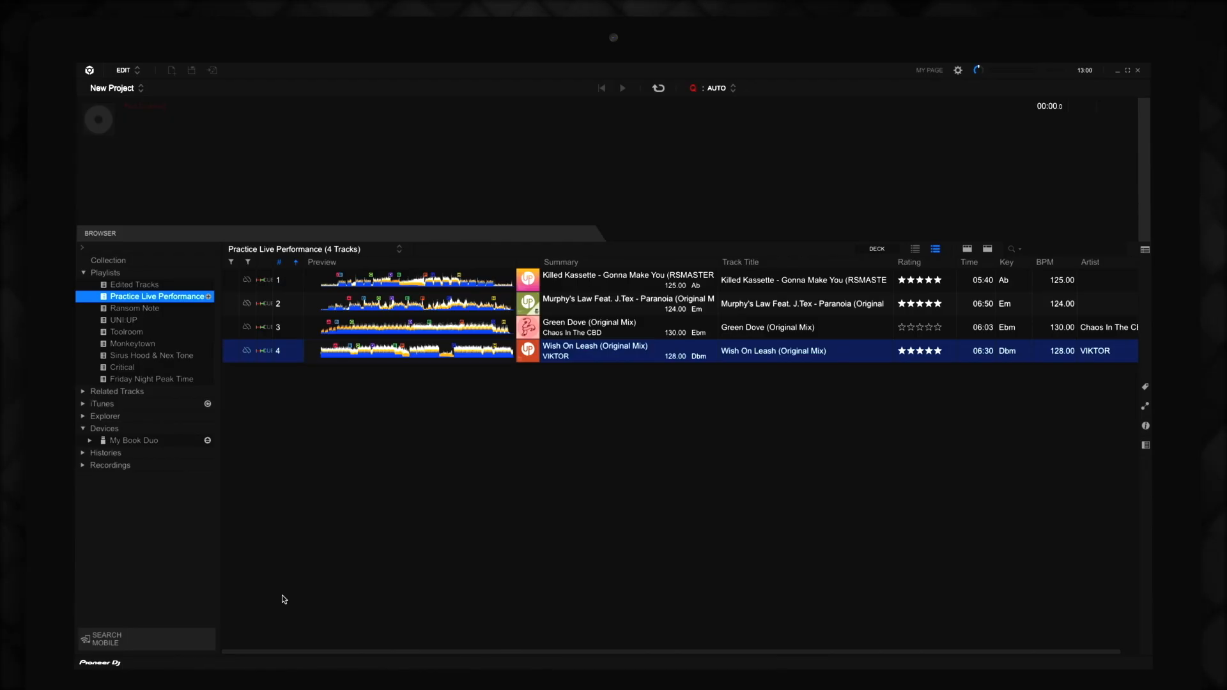
pyautogui.moveTo(450, 513)
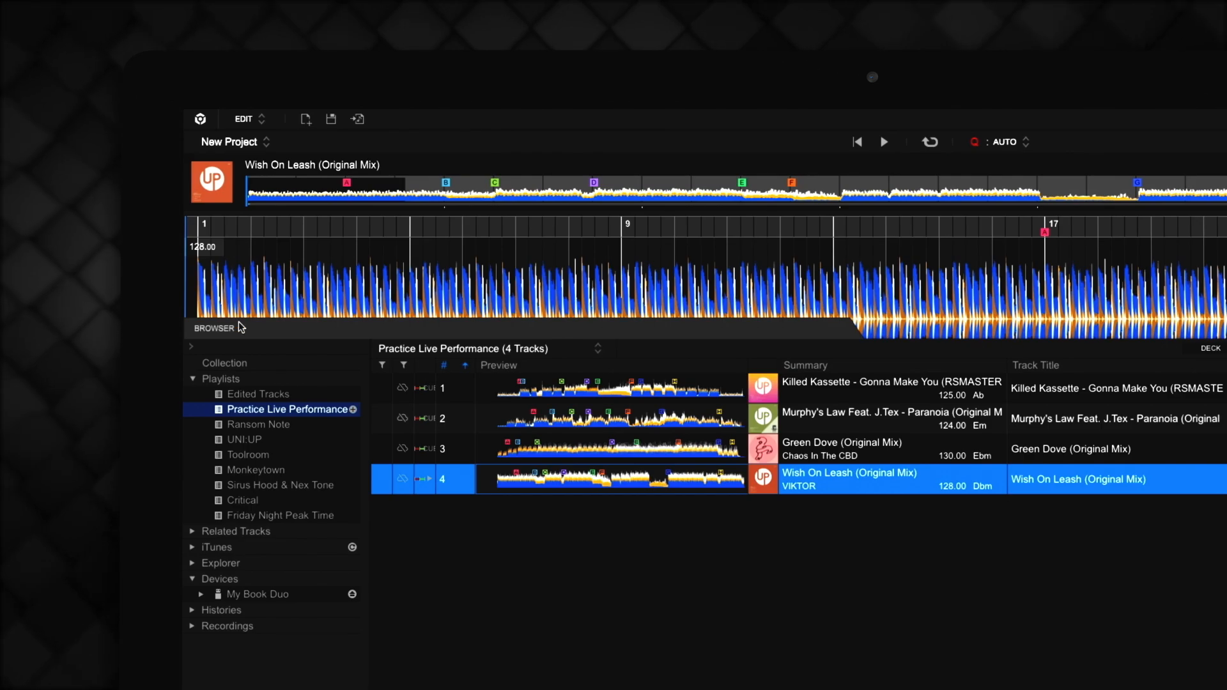
pyautogui.click(213, 327)
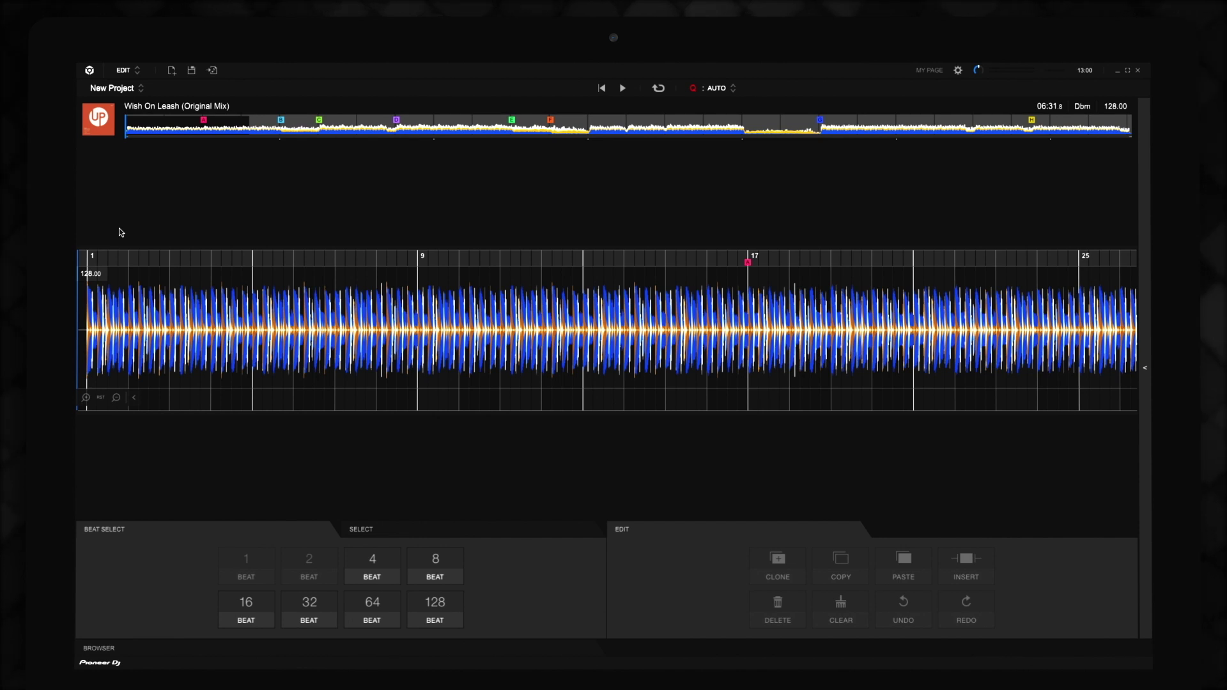
# Clone an 8-beat selection and paste over bars 129–131, lengthening the track to 6:43
pyautogui.click(103, 529)
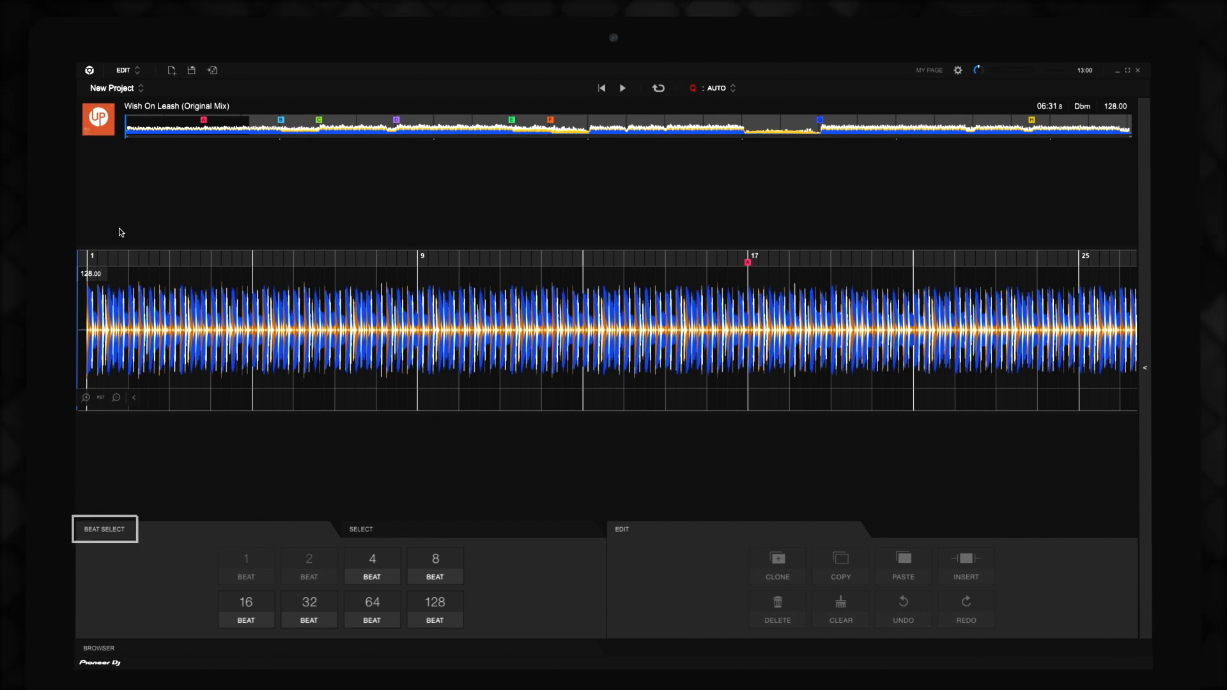
pyautogui.click(620, 530)
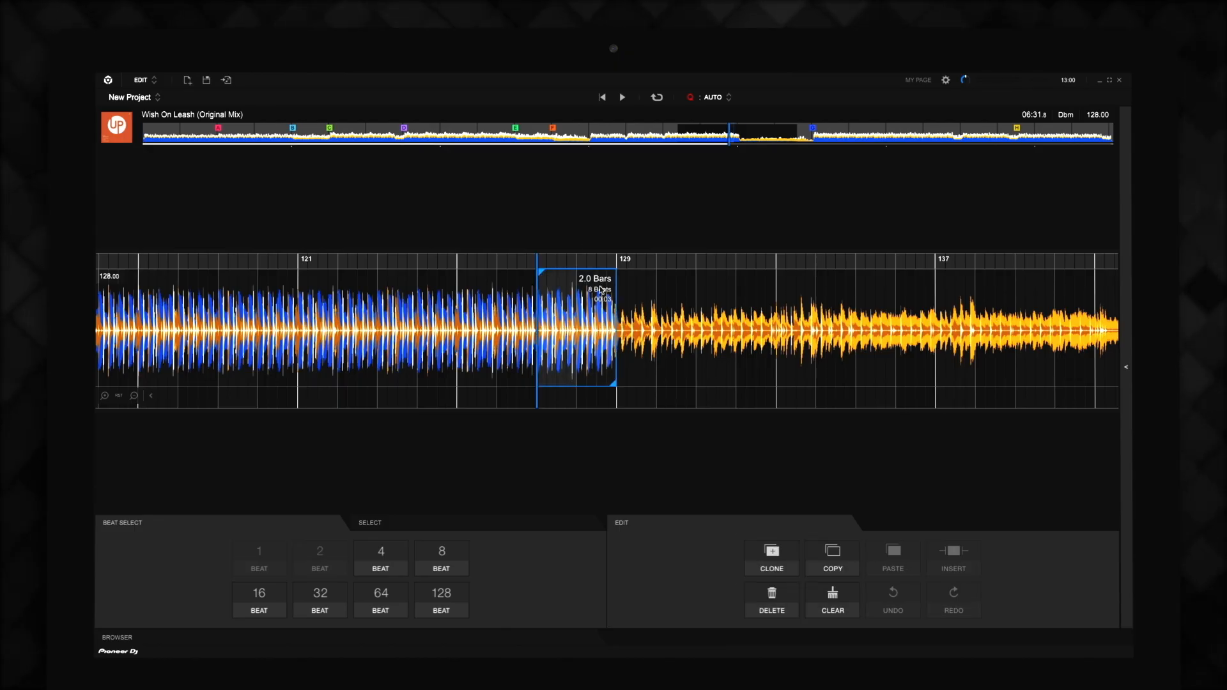
pyautogui.click(770, 556)
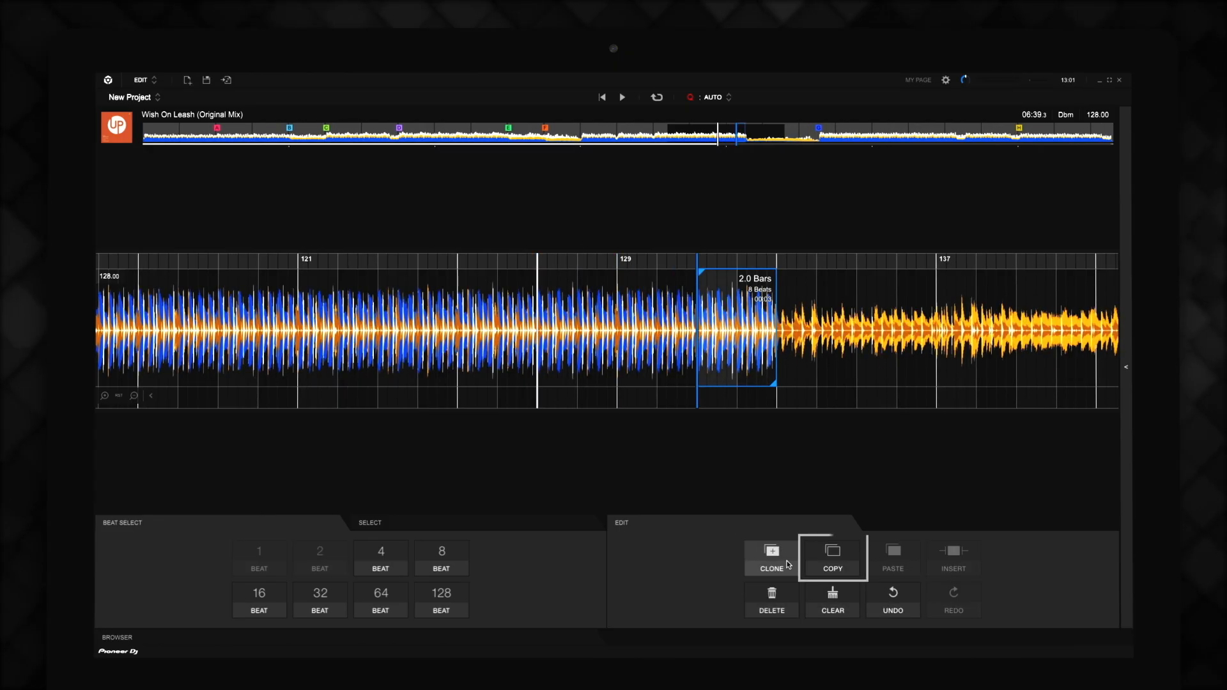
pyautogui.moveTo(937, 378)
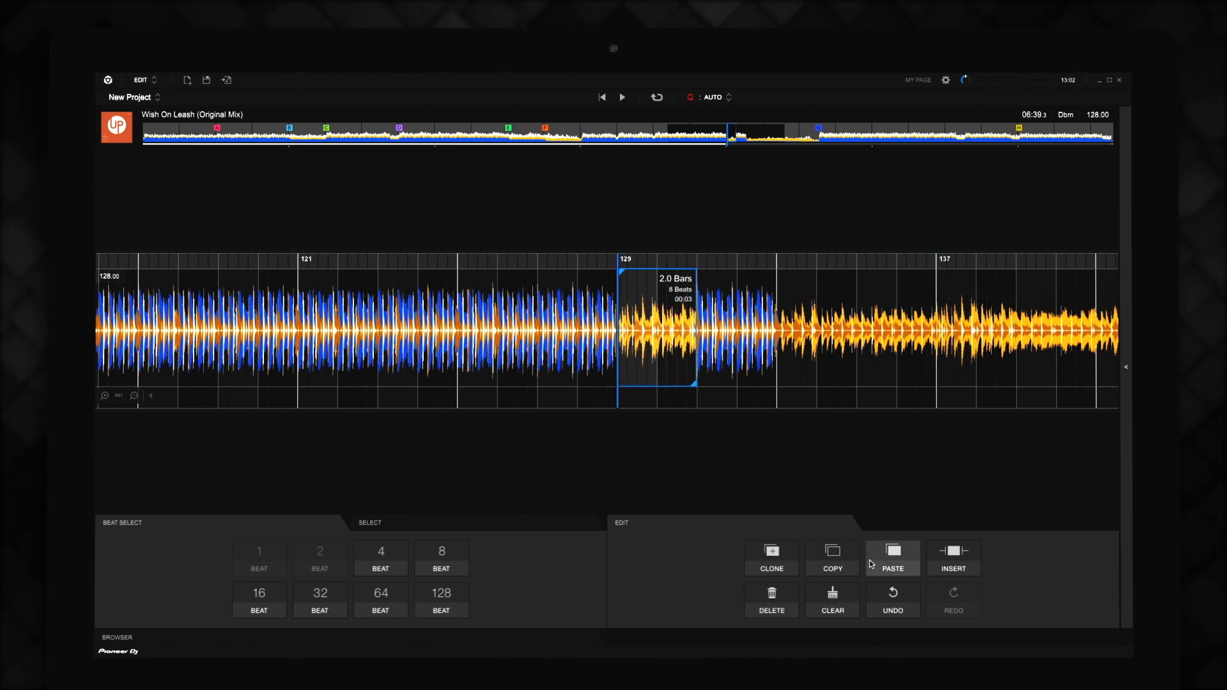
pyautogui.moveTo(540, 389)
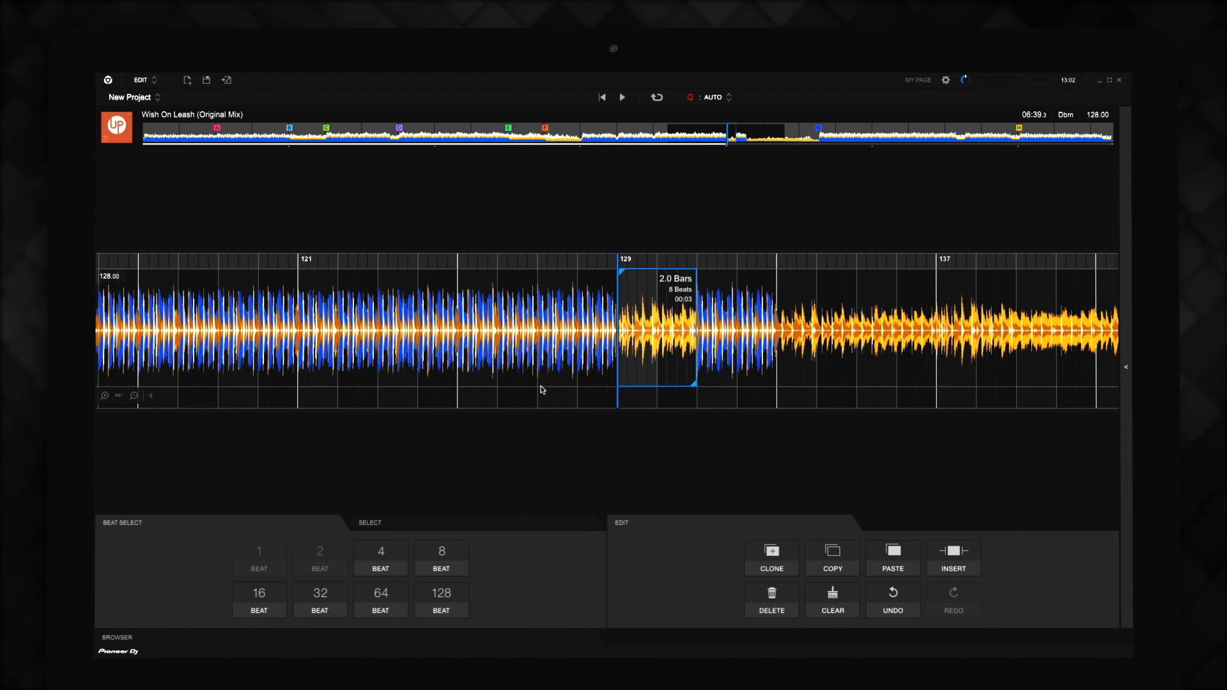
pyautogui.click(953, 558)
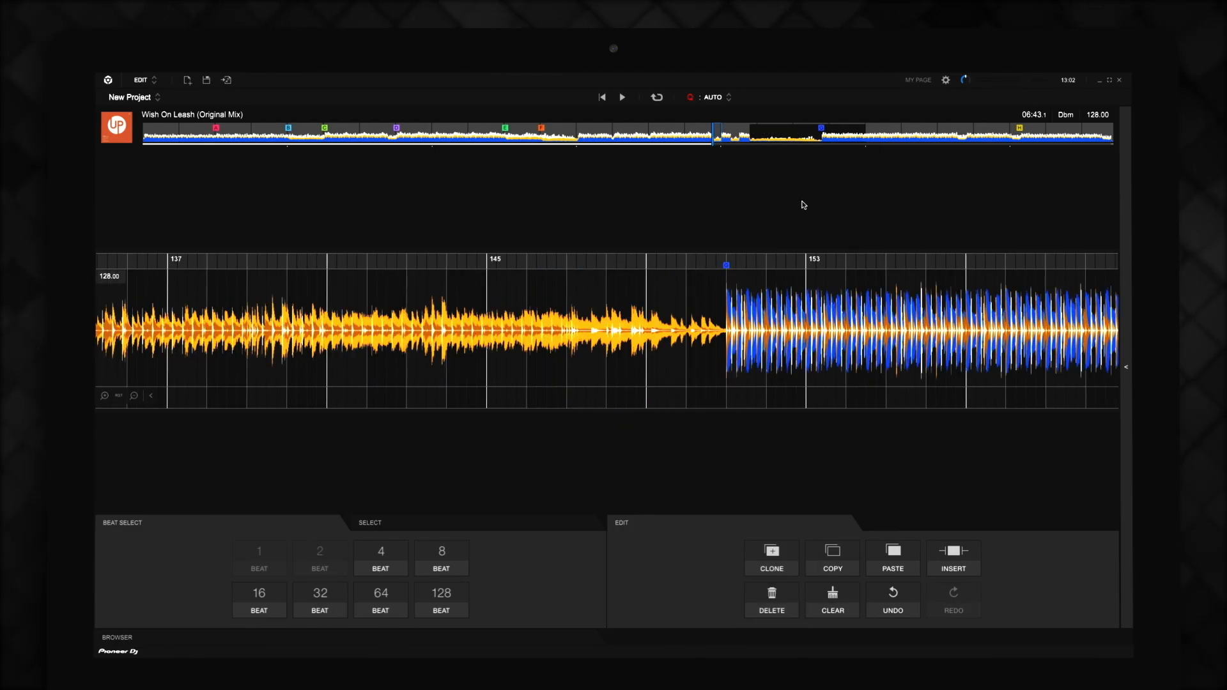
# Delete bars 145–149, undo it, then redo to keep the cut
pyautogui.click(485, 328)
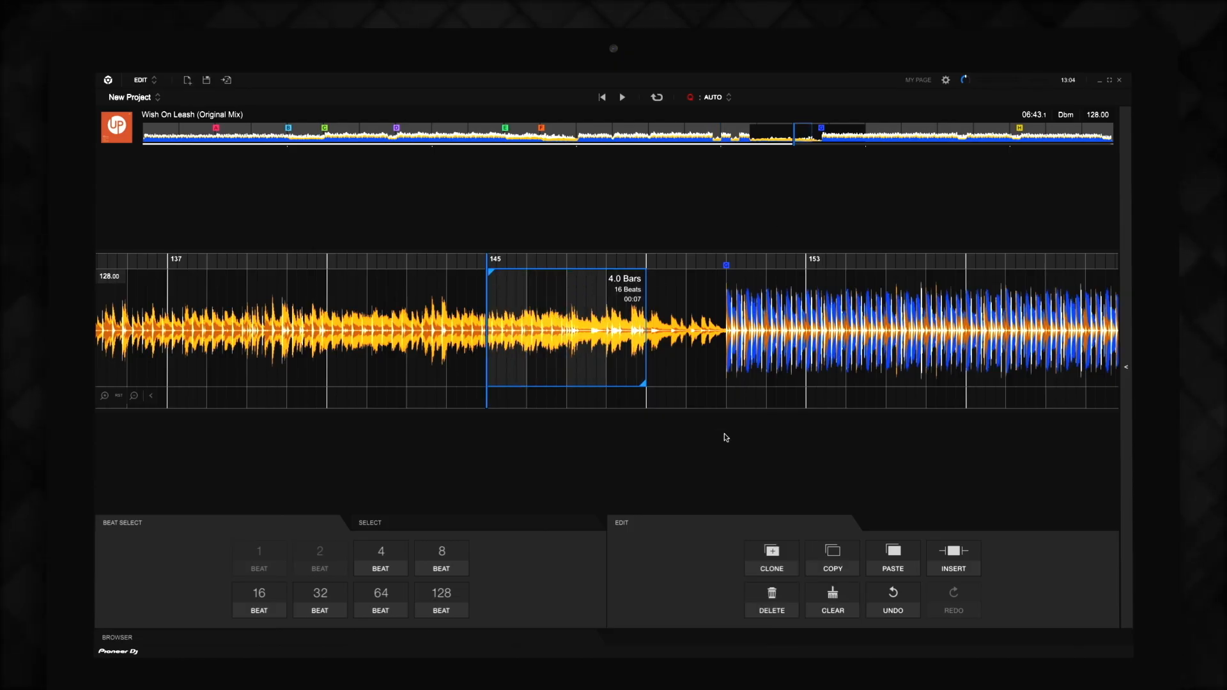
pyautogui.click(771, 599)
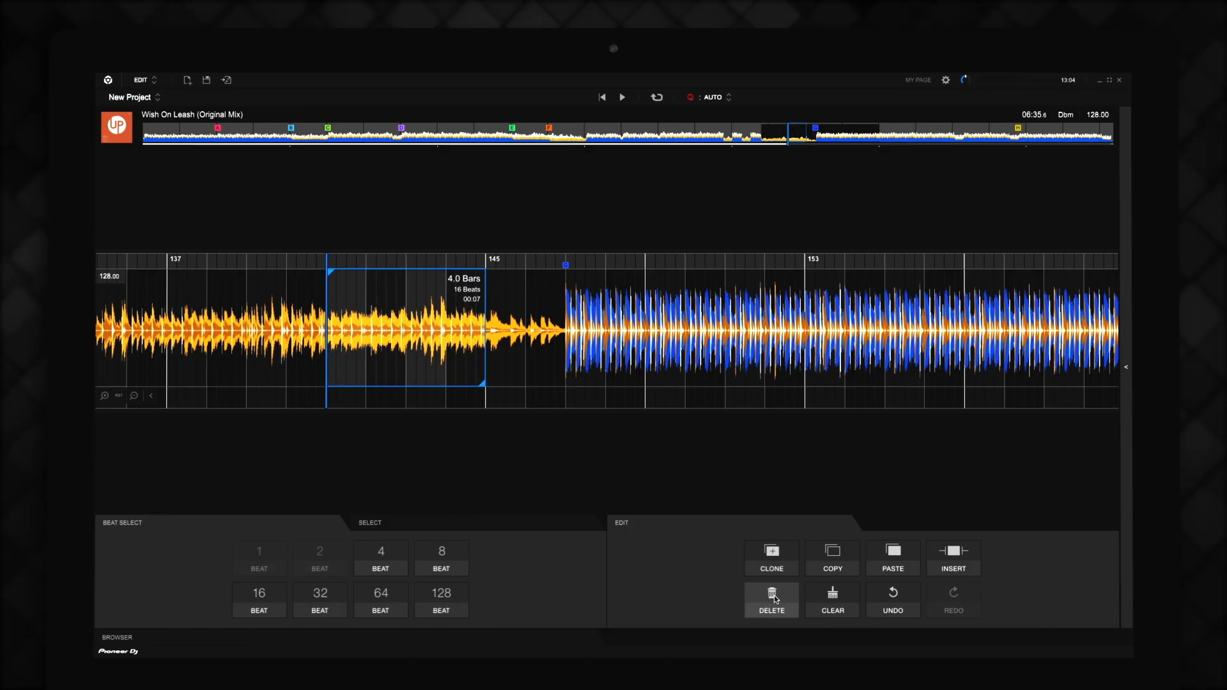
pyautogui.click(770, 599)
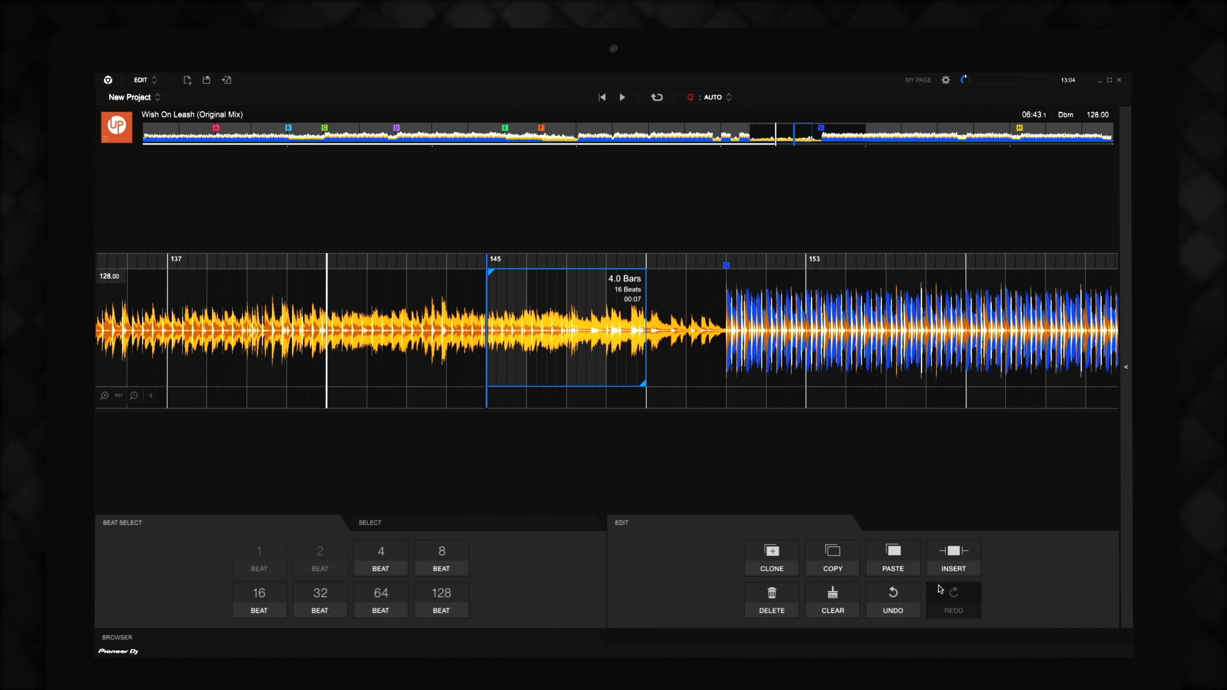
pyautogui.click(771, 600)
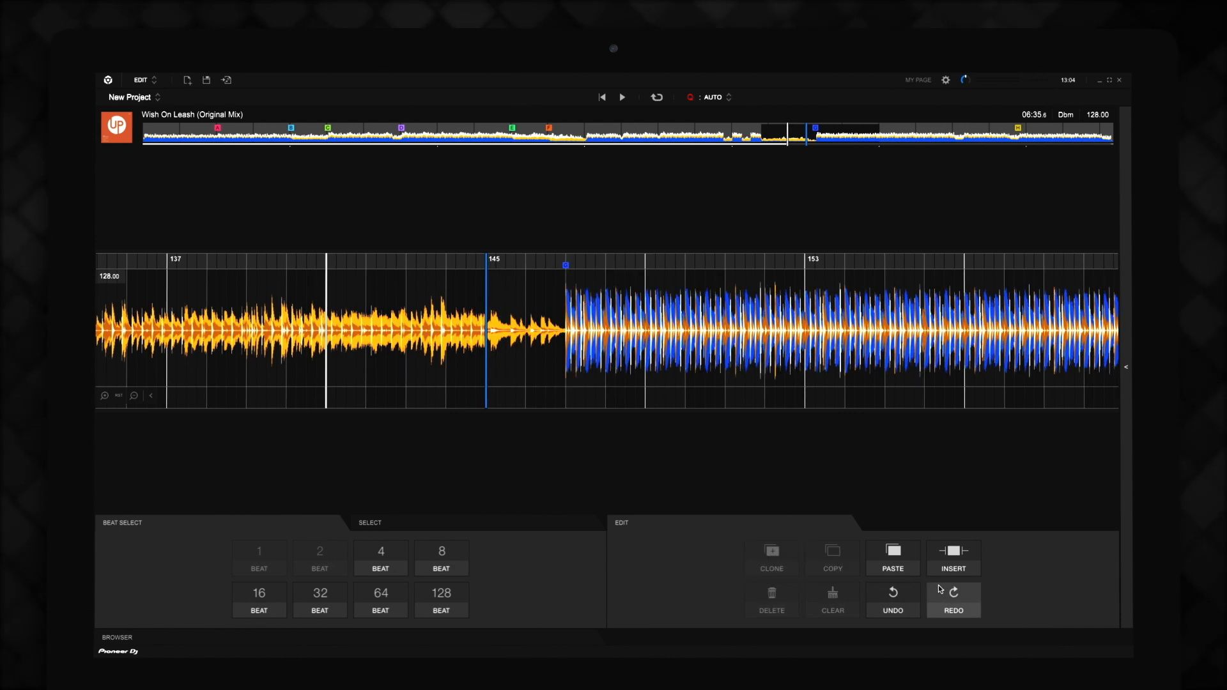
pyautogui.moveTo(945, 80)
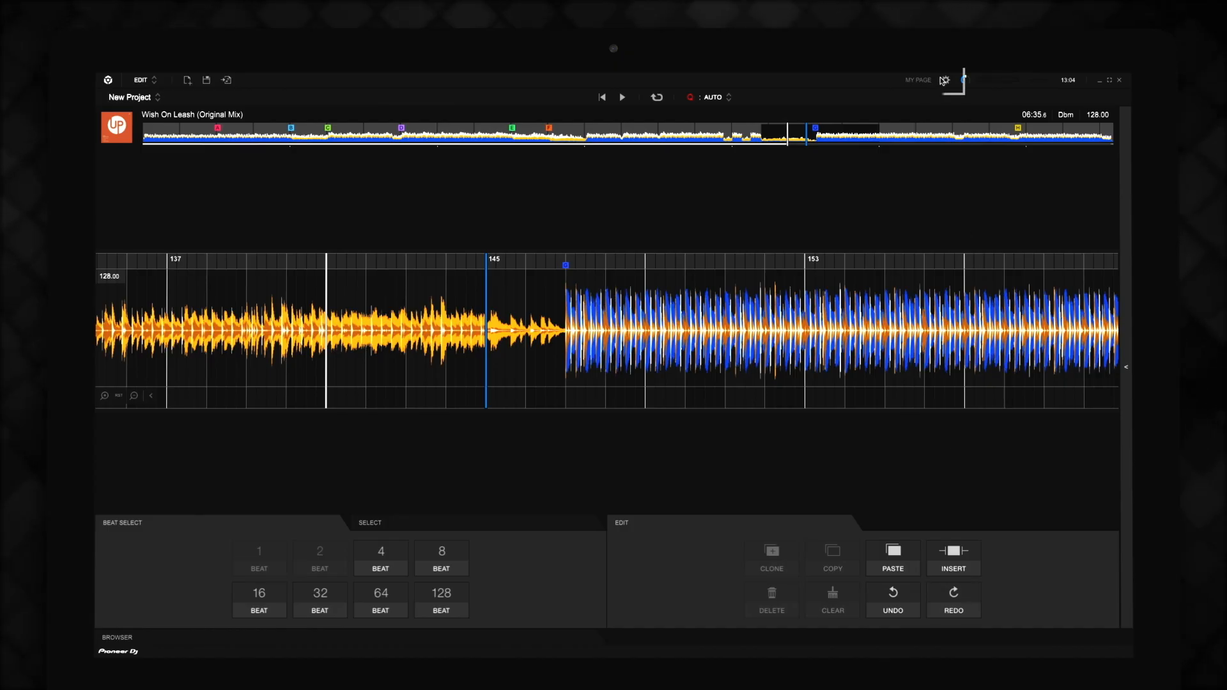
# Open Preferences on the Keyboard tab and expand the Tool area shortcut group
pyautogui.click(945, 79)
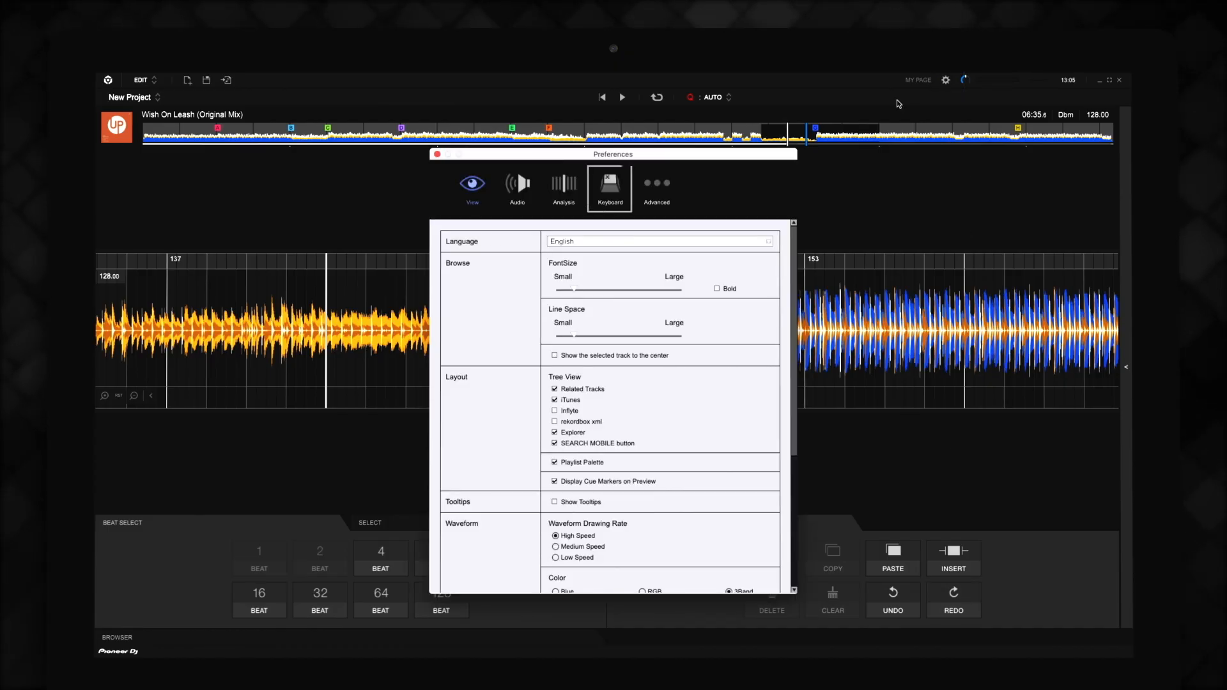
pyautogui.click(610, 186)
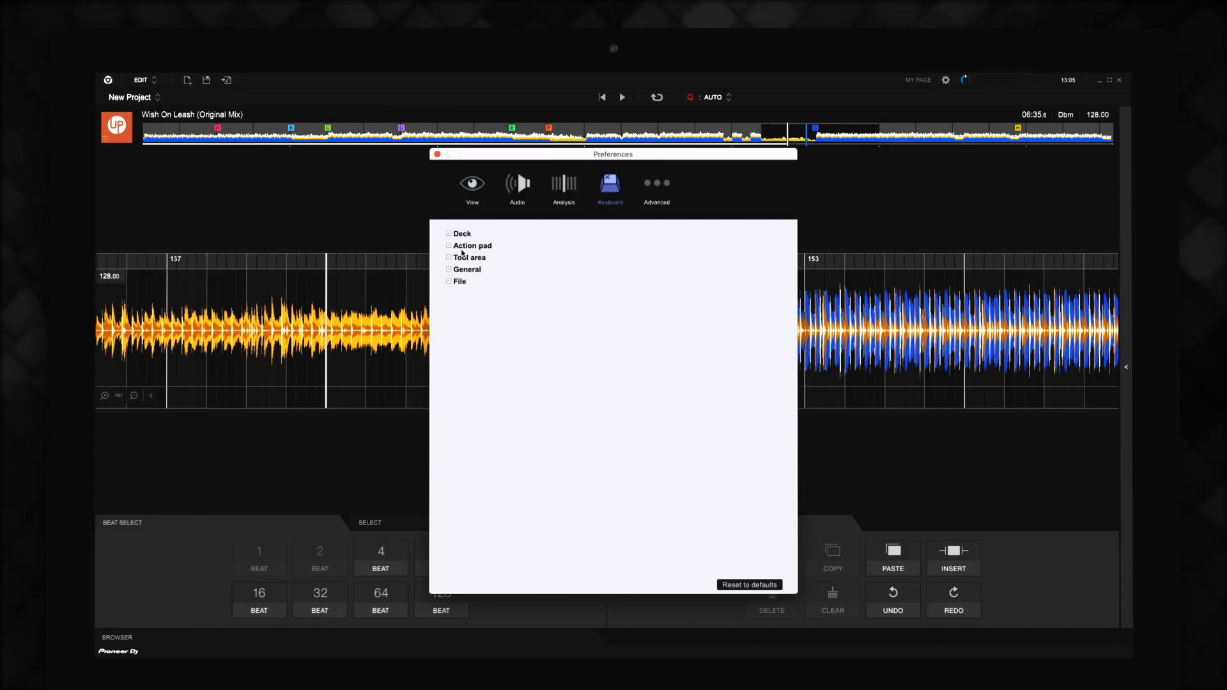
pyautogui.click(437, 154)
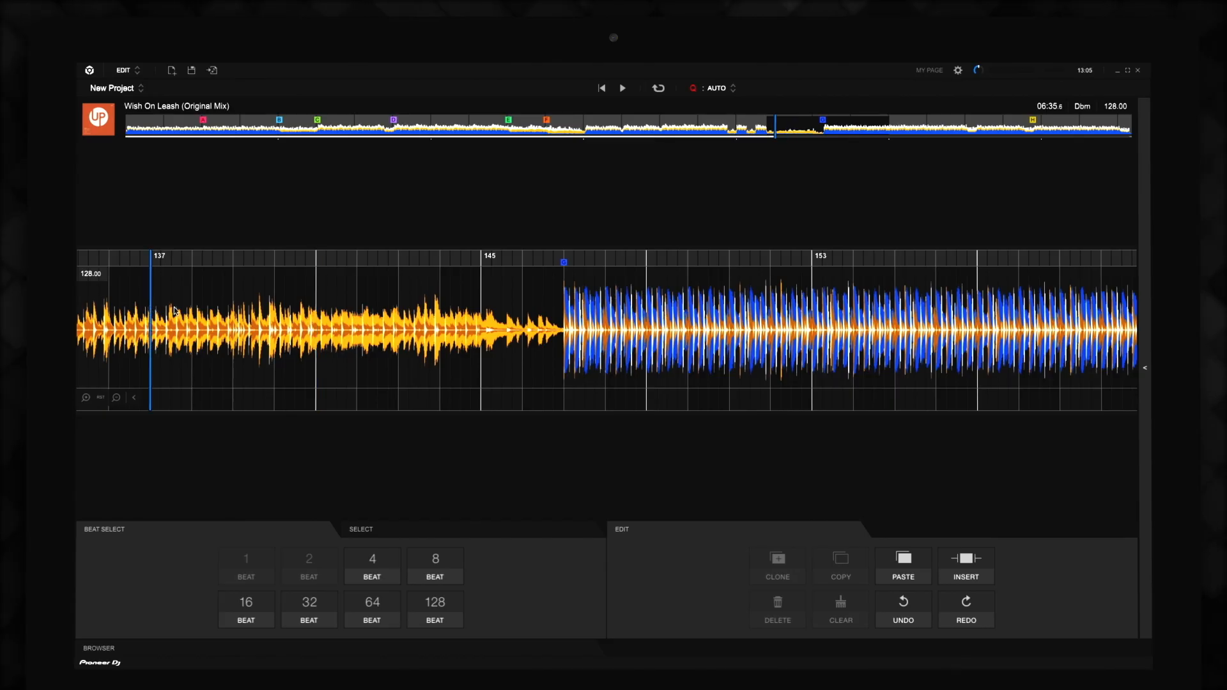
# Mark a 2.0 Bars, eight-beat region across bars 145–147
pyautogui.click(317, 328)
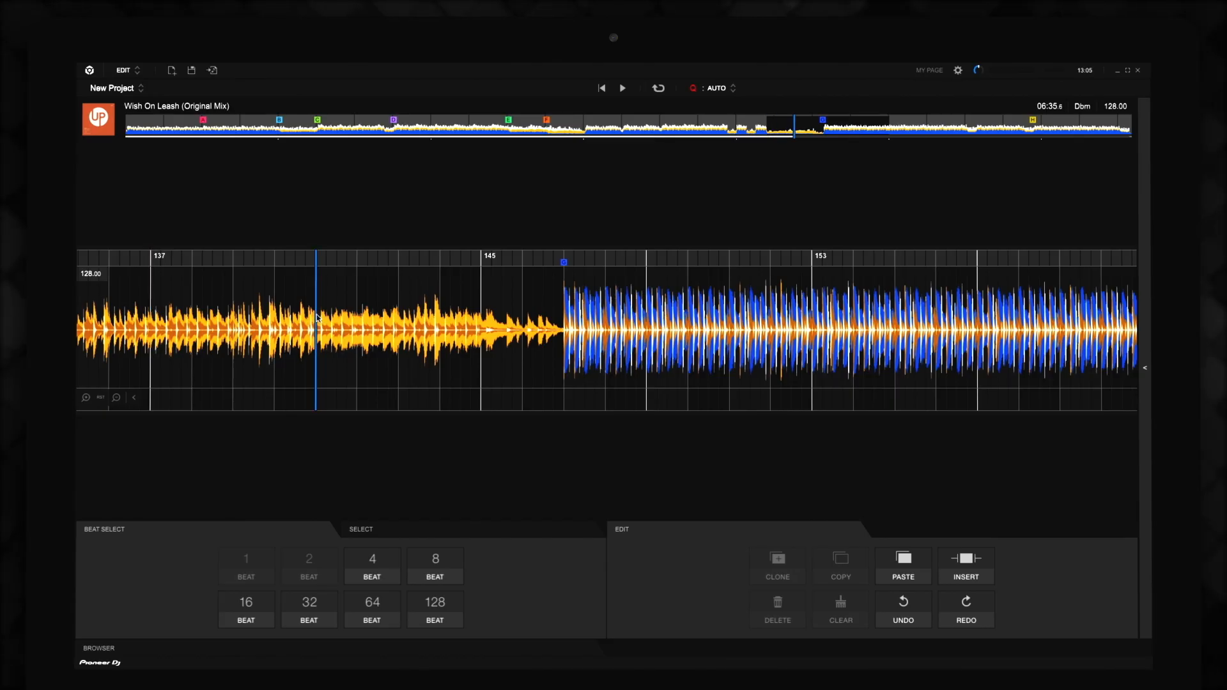
pyautogui.click(480, 328)
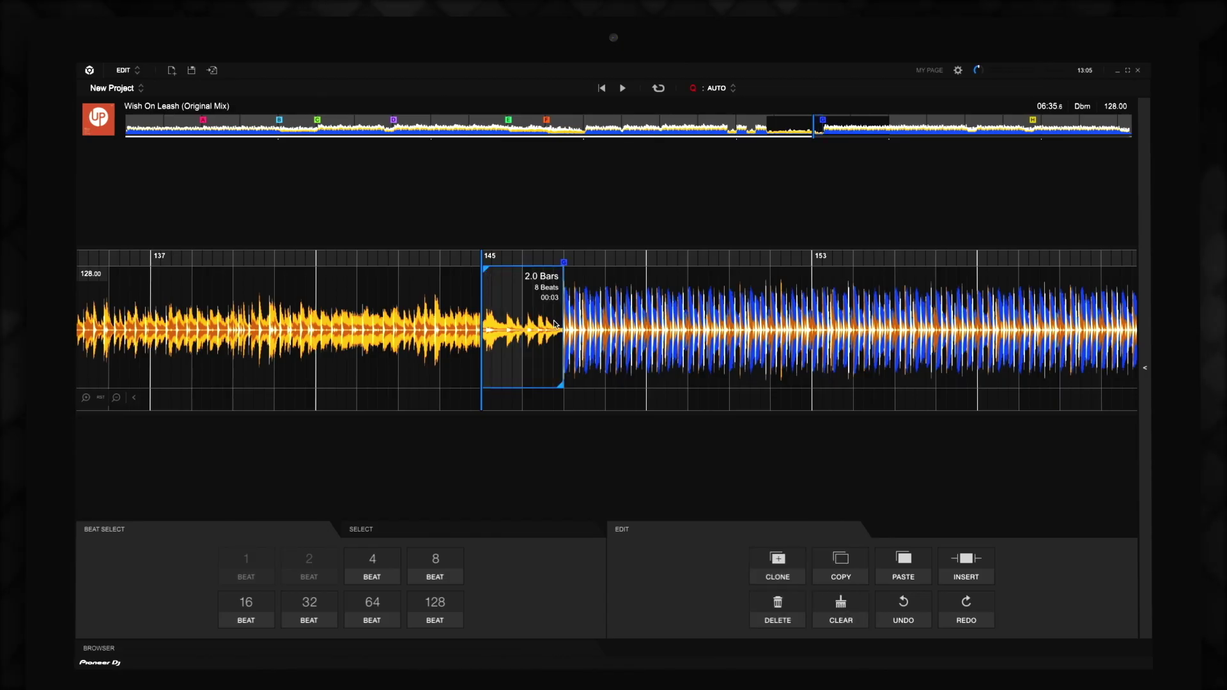
pyautogui.moveTo(611, 251)
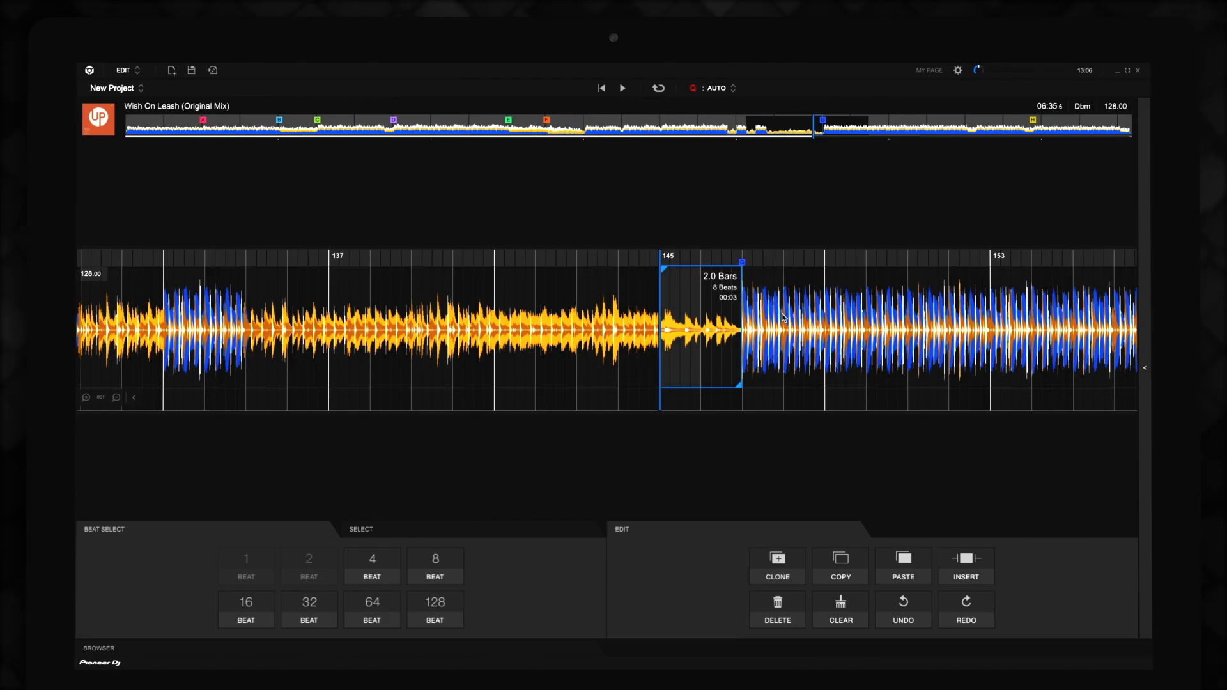
pyautogui.moveTo(501, 140)
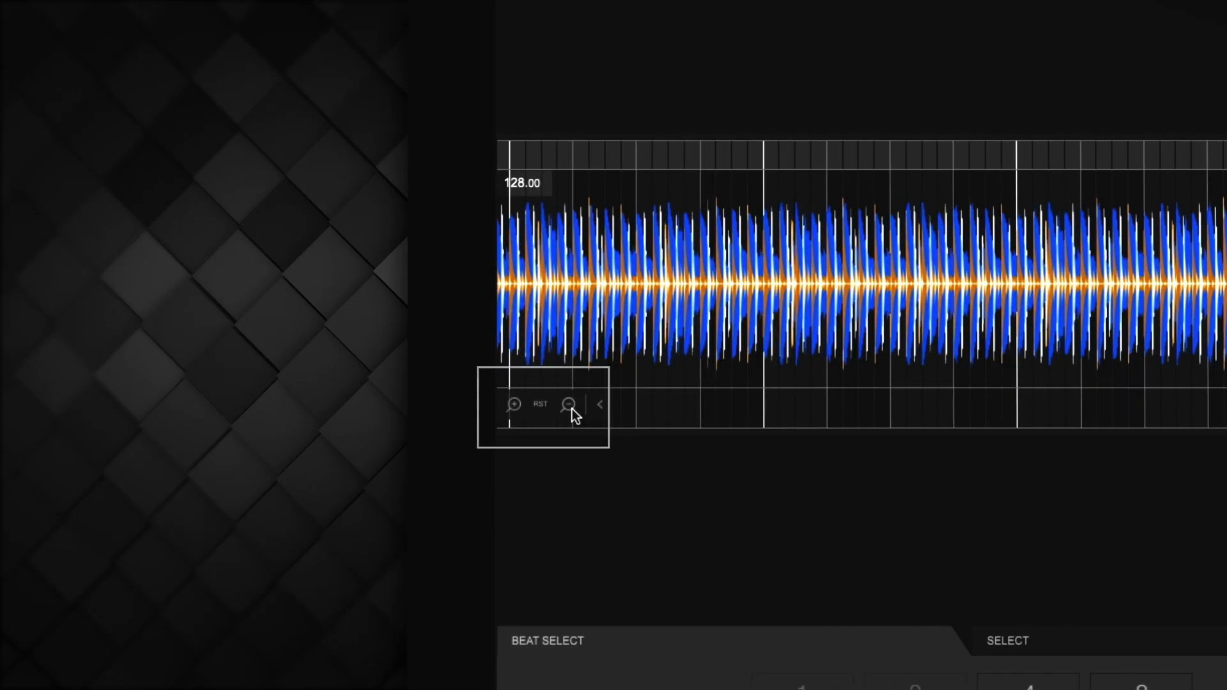
pyautogui.click(569, 404)
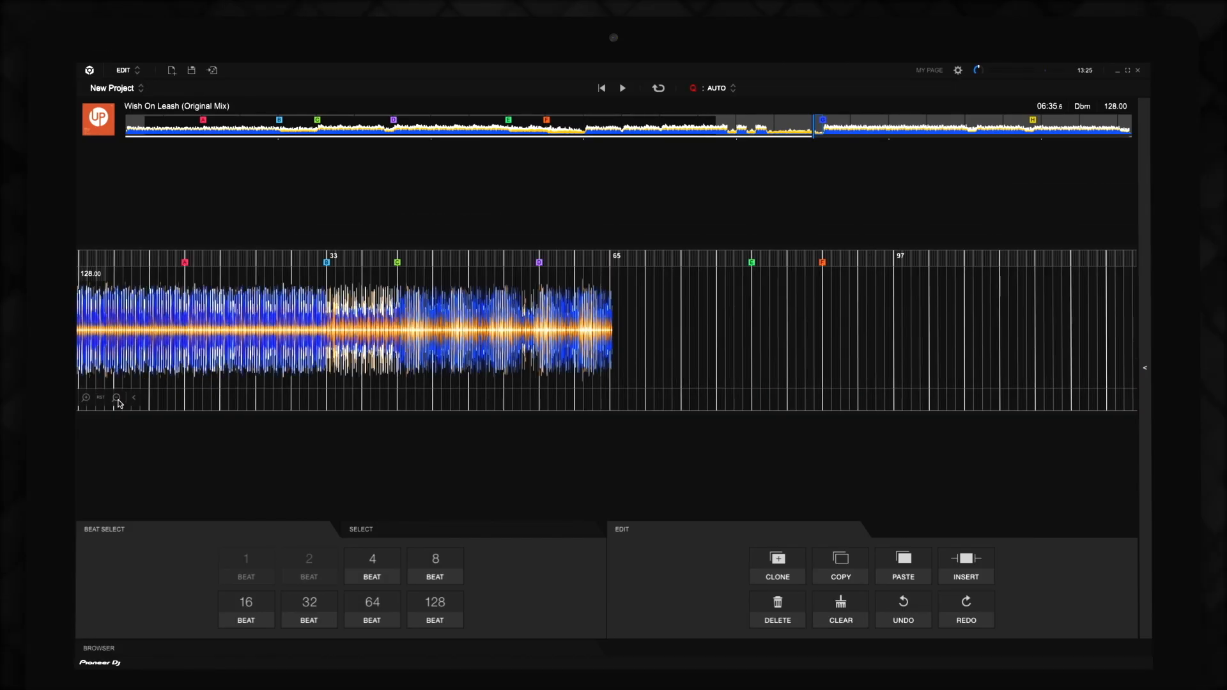
pyautogui.click(84, 398)
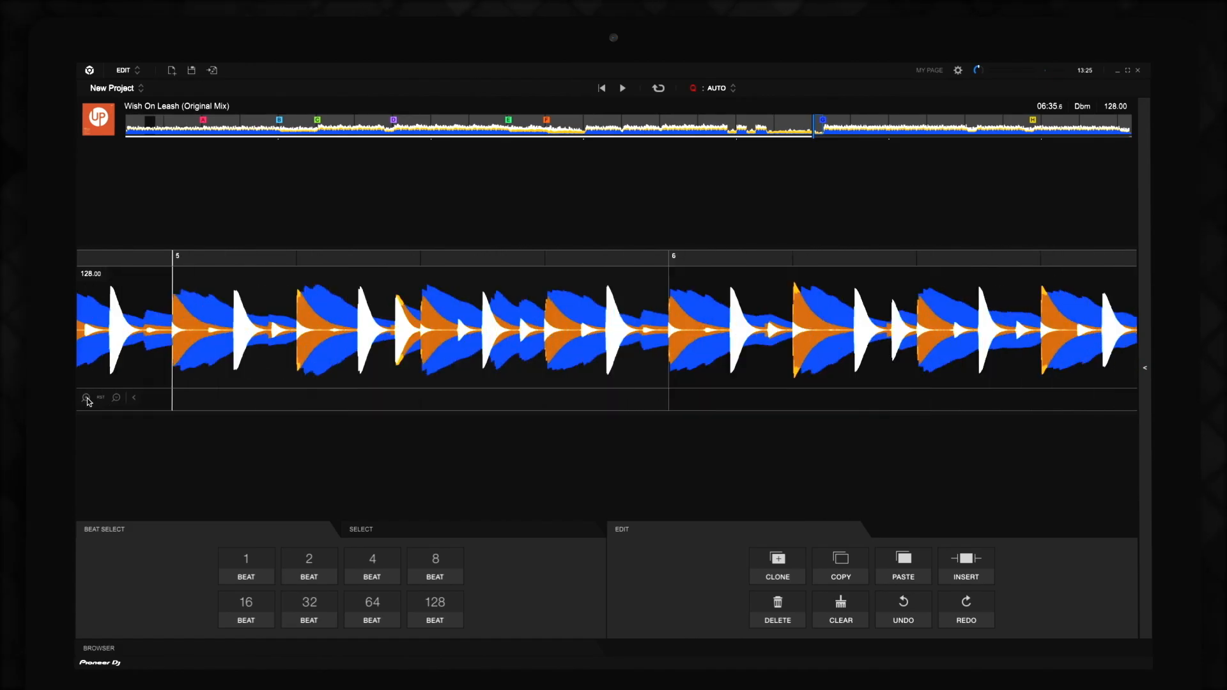
pyautogui.click(86, 398)
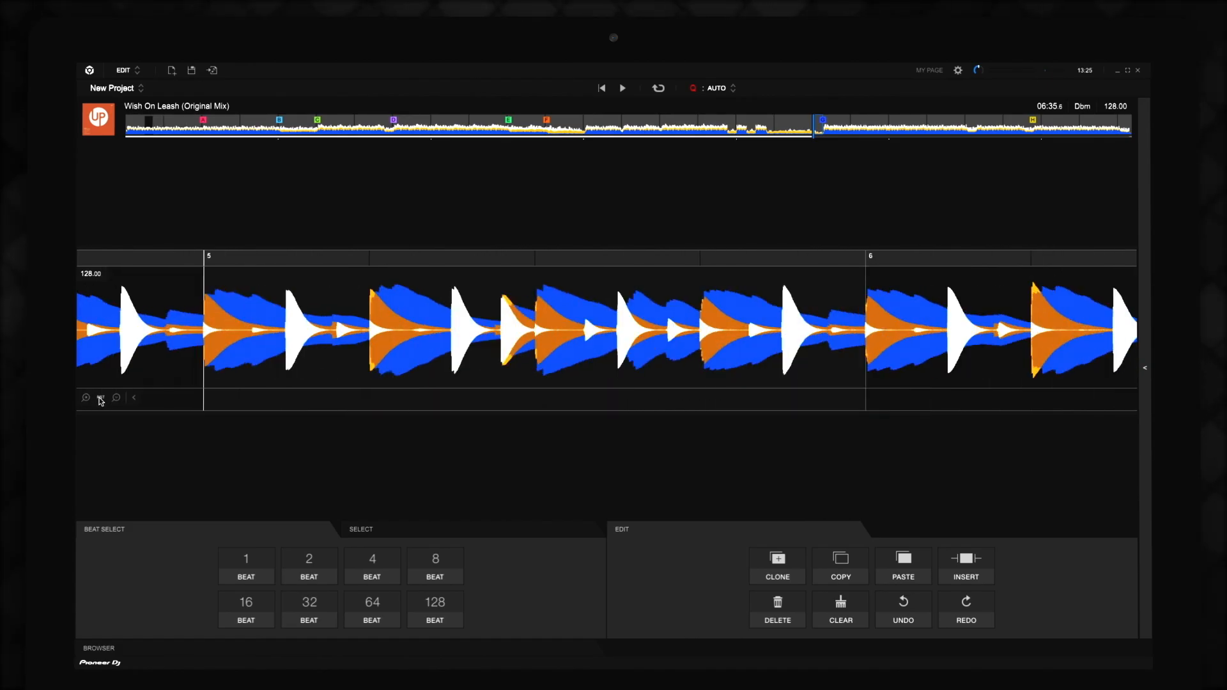
pyautogui.click(85, 398)
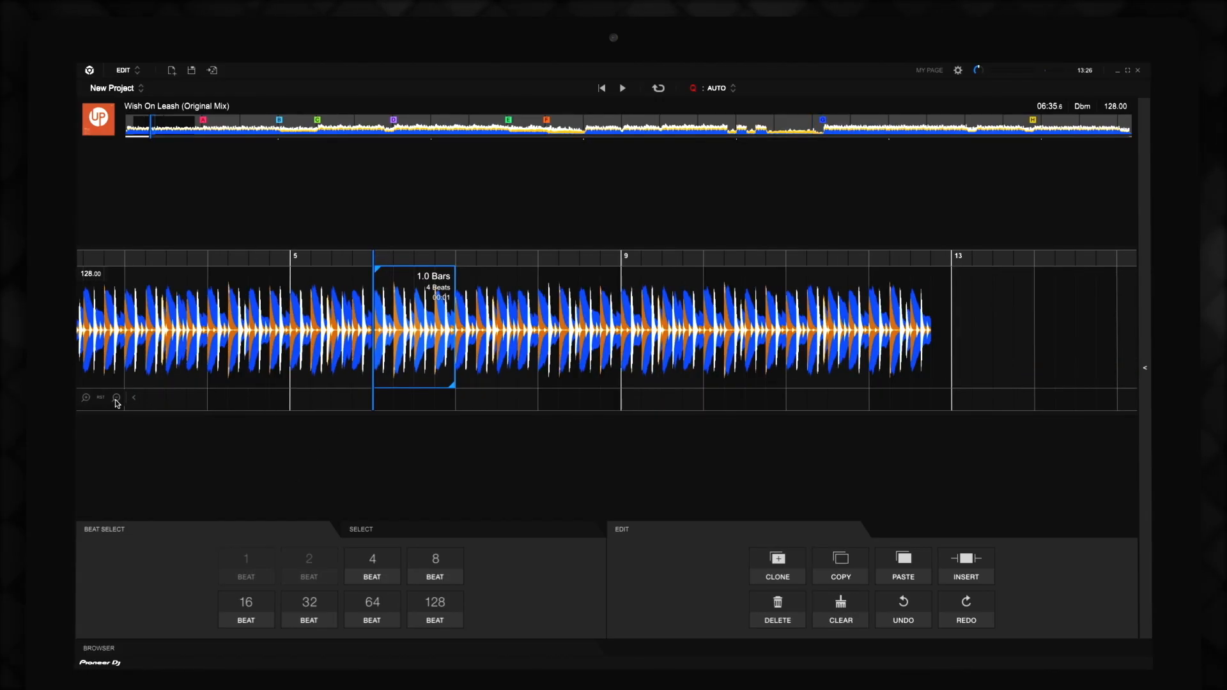
# Make a 4-beat selection at bar 6 and double it to 8.0 Bars
pyautogui.click(308, 609)
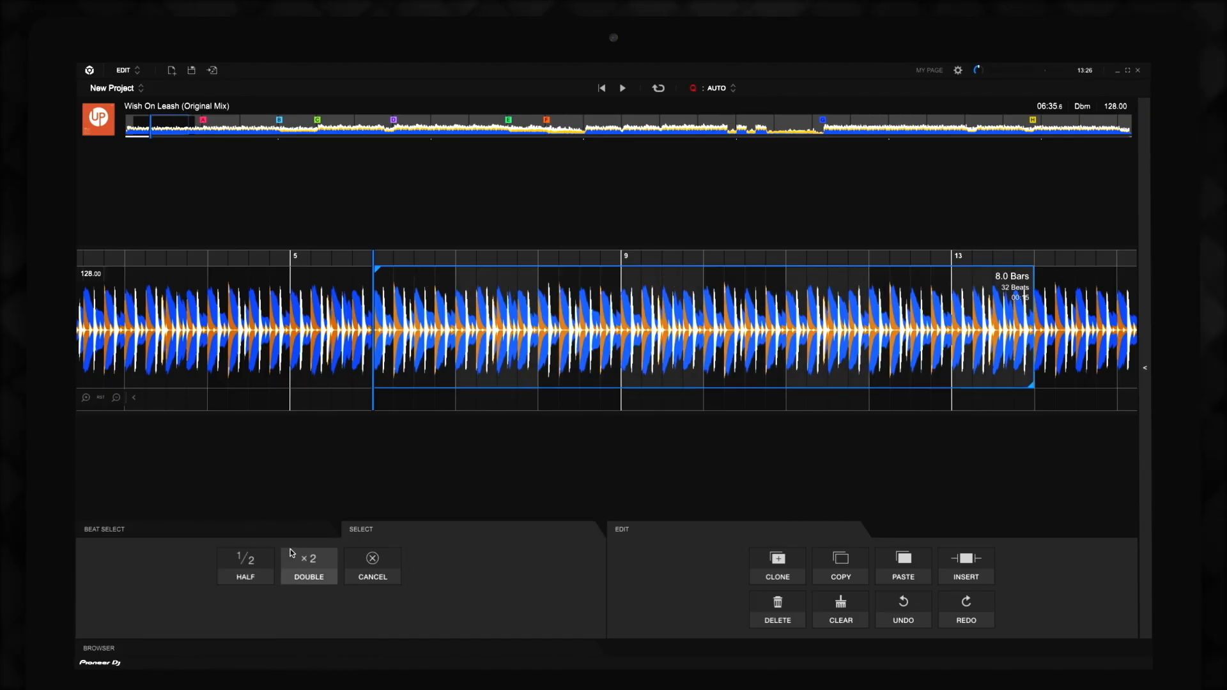
pyautogui.moveTo(137, 436)
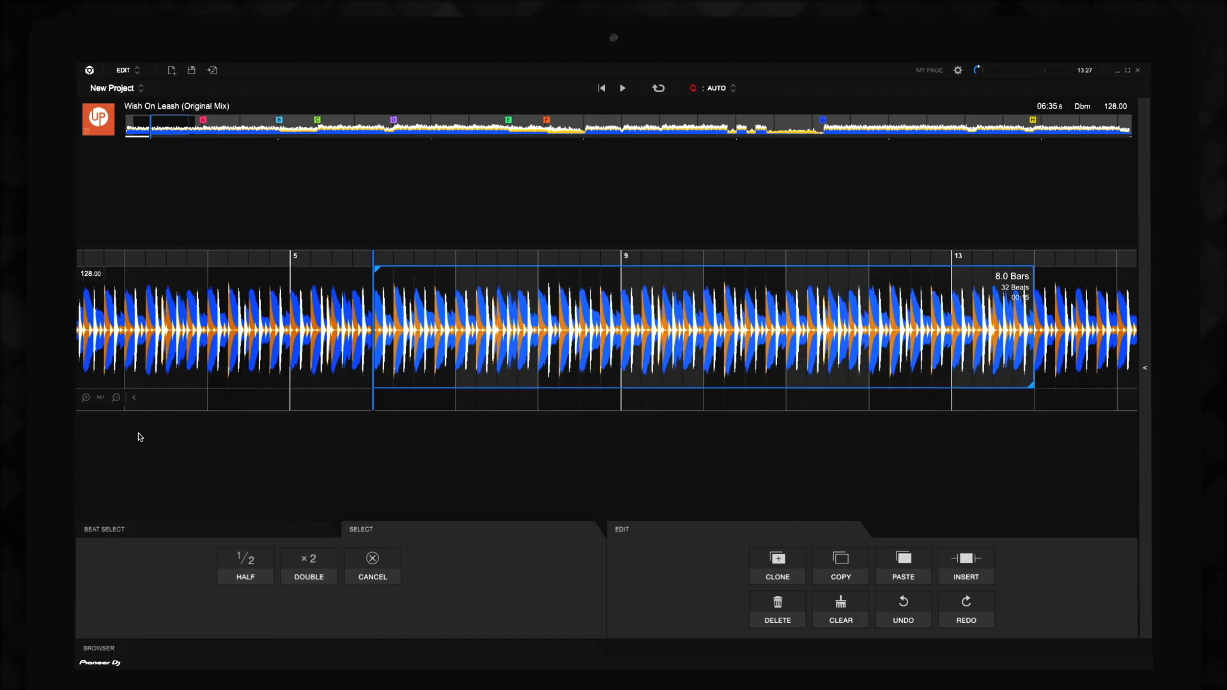
pyautogui.click(307, 566)
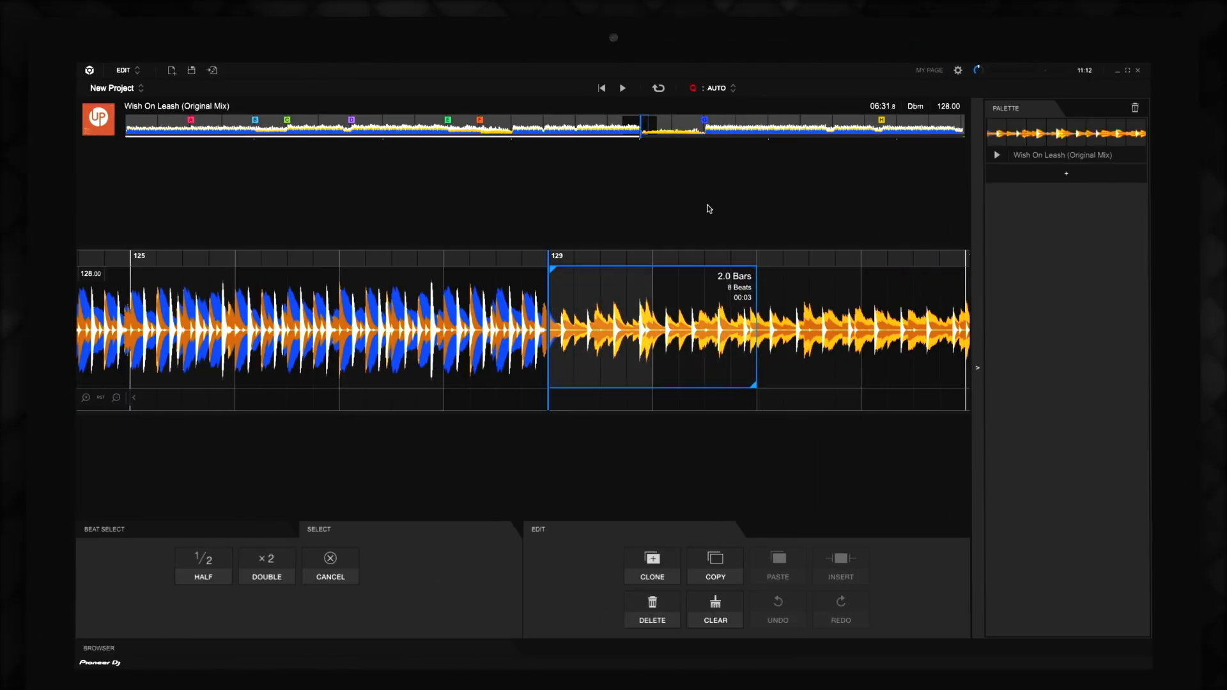
# Add selections to the PALETTE and drop a palette clip into the track at bar 121
pyautogui.click(652, 563)
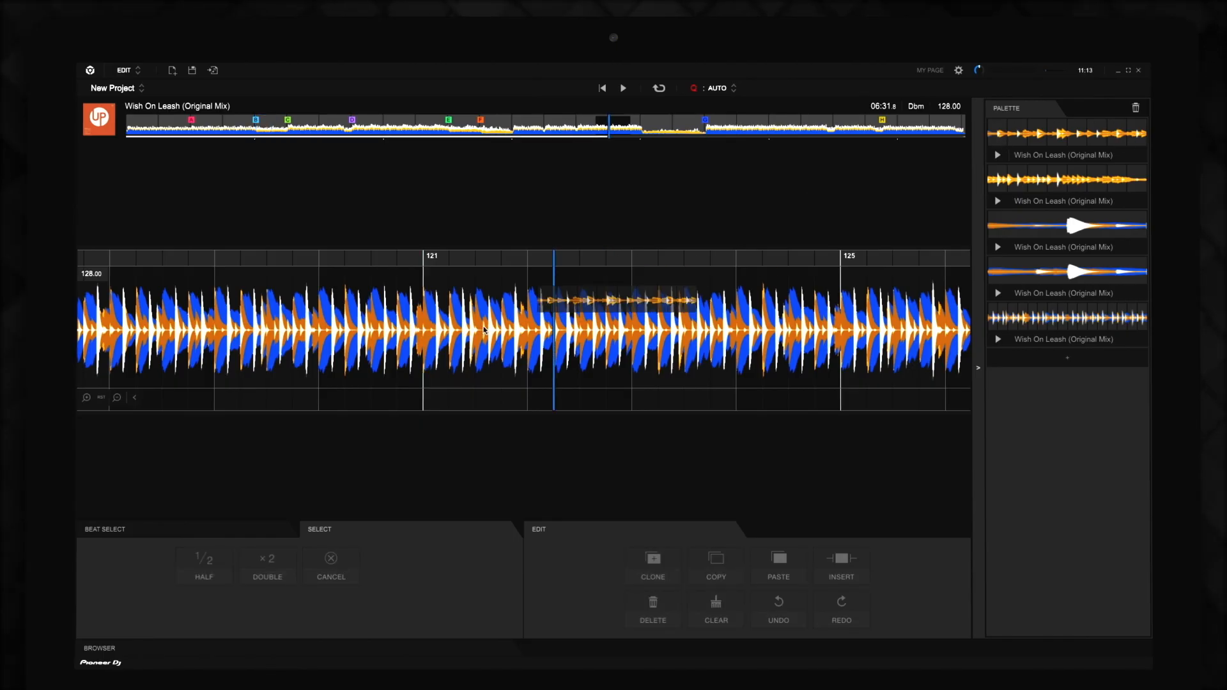
pyautogui.click(777, 607)
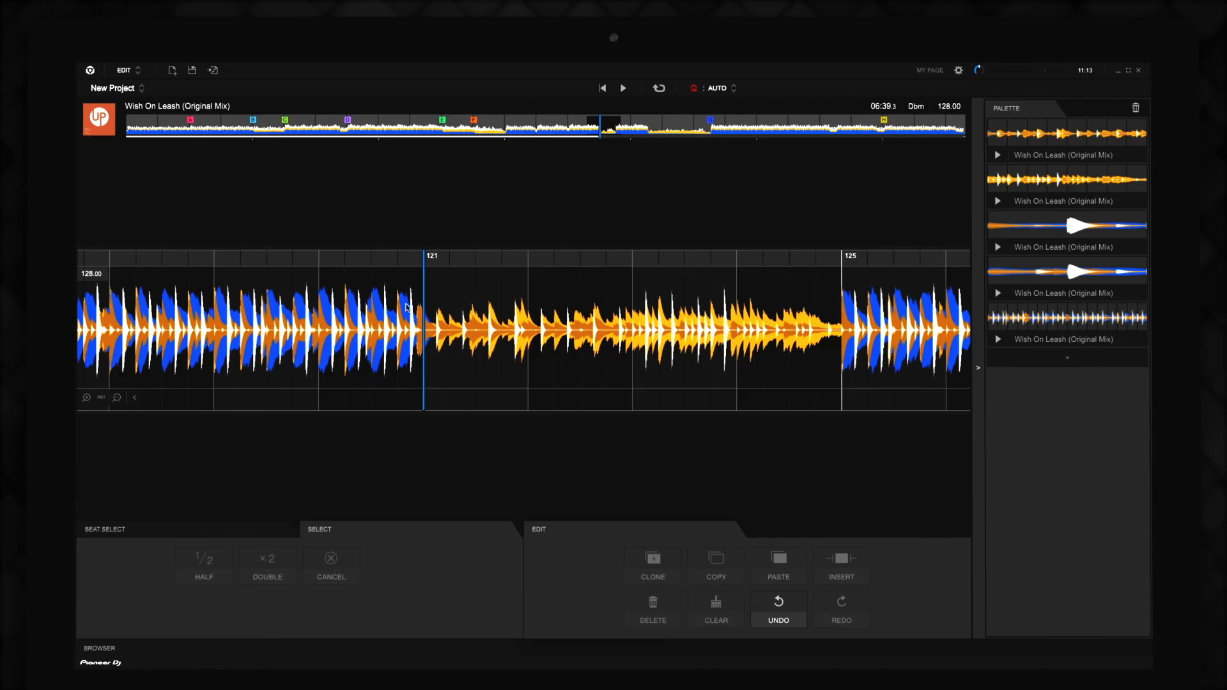
pyautogui.click(622, 88)
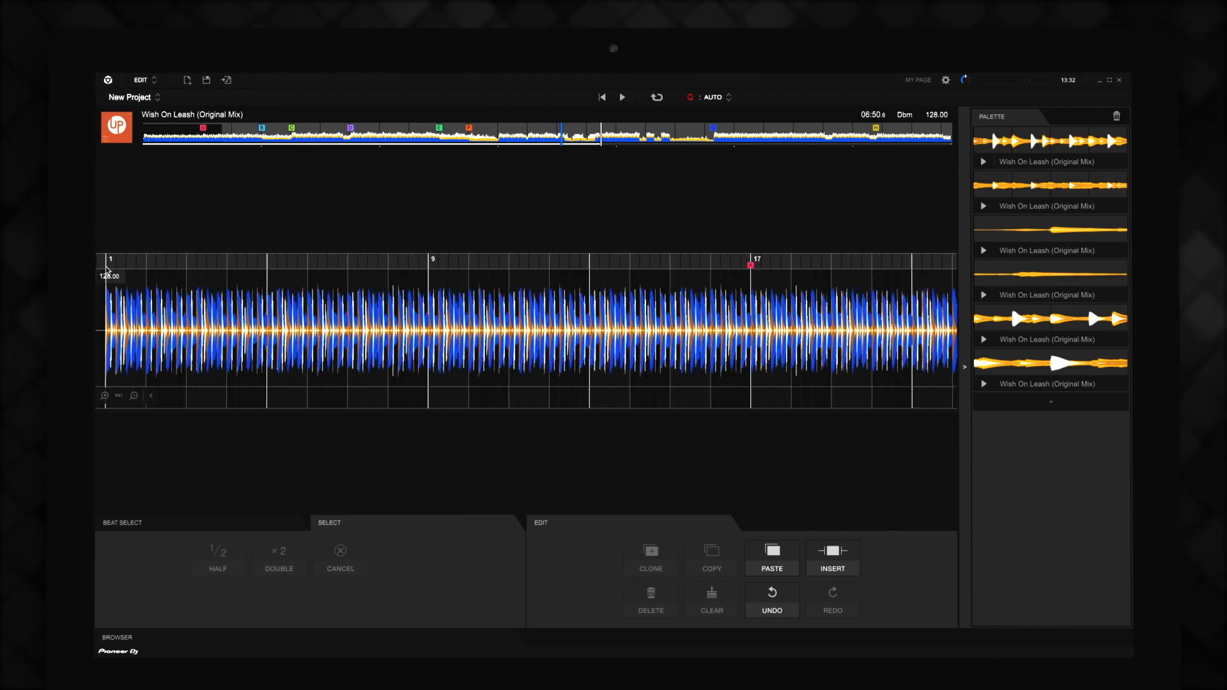
# Drag from bar 1 to bar 41 for a 40.0 Bars selection
pyautogui.click(133, 395)
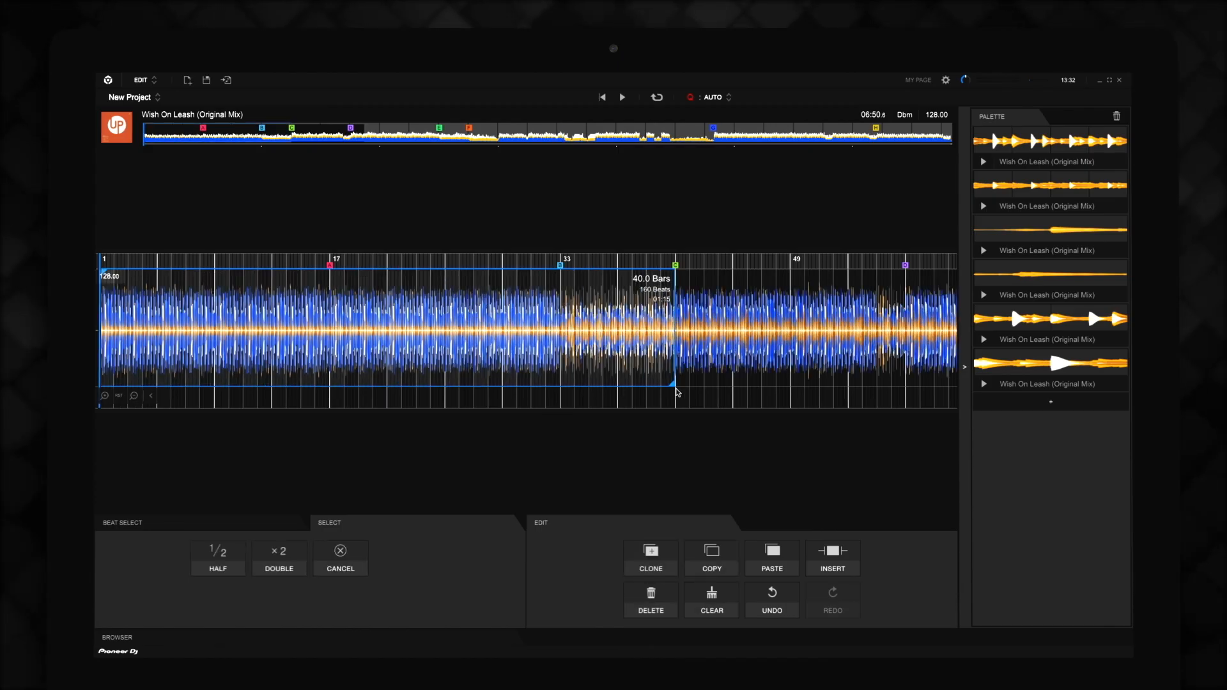
pyautogui.click(133, 395)
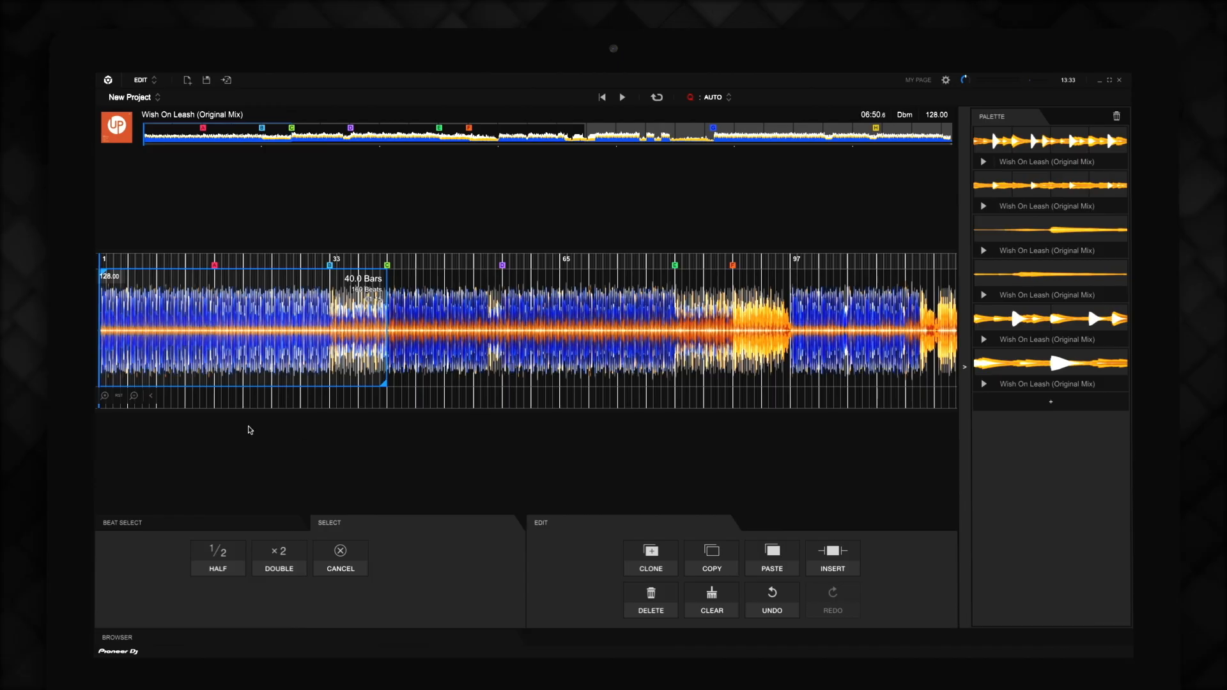
pyautogui.click(651, 556)
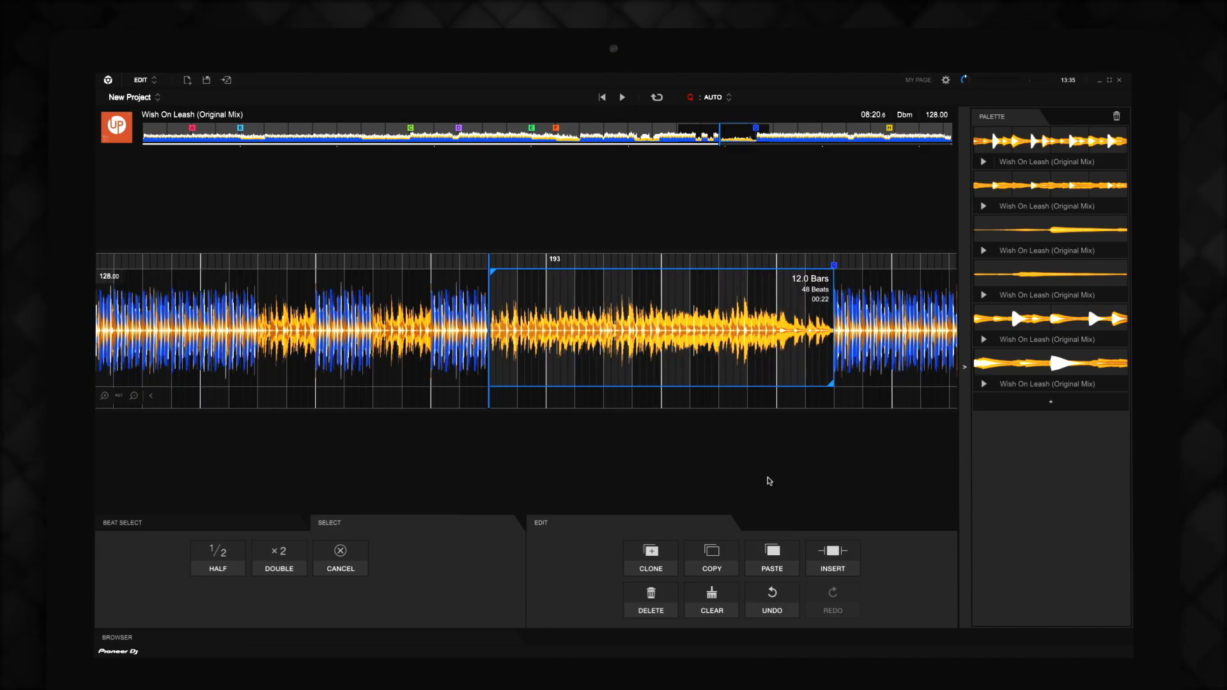
# Delete the 12.0 Bars selection around bar 193 using the EDIT panel's DELETE
pyautogui.click(650, 599)
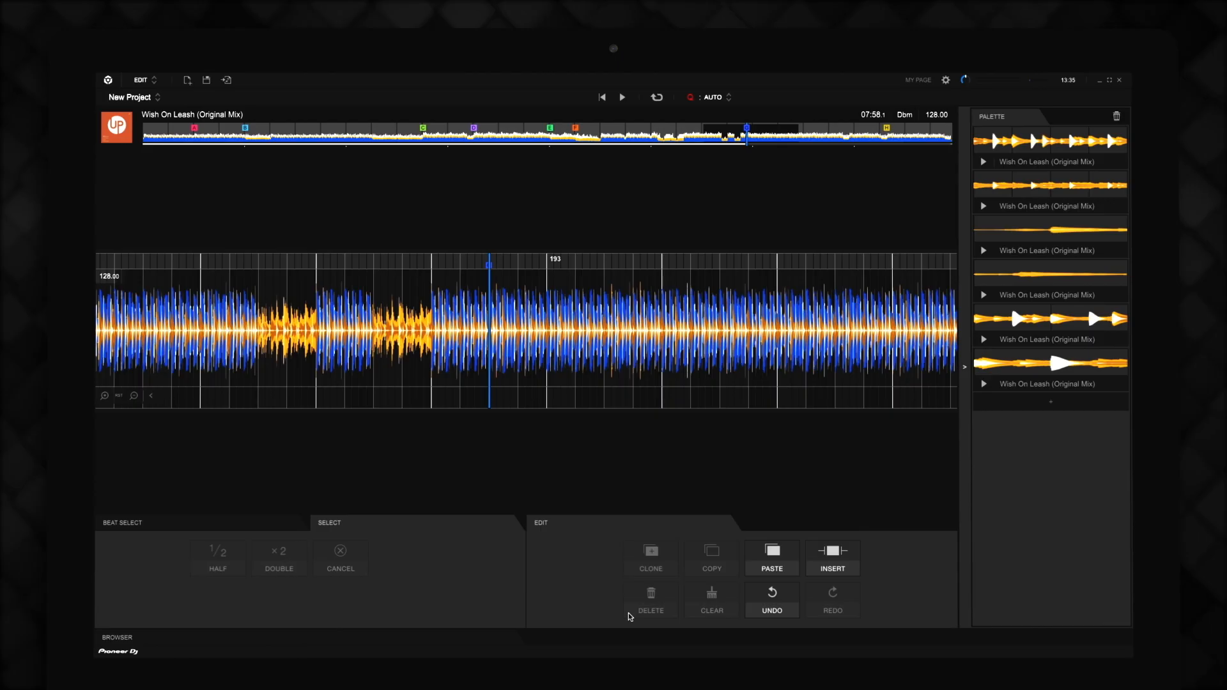
pyautogui.moveTo(671, 147)
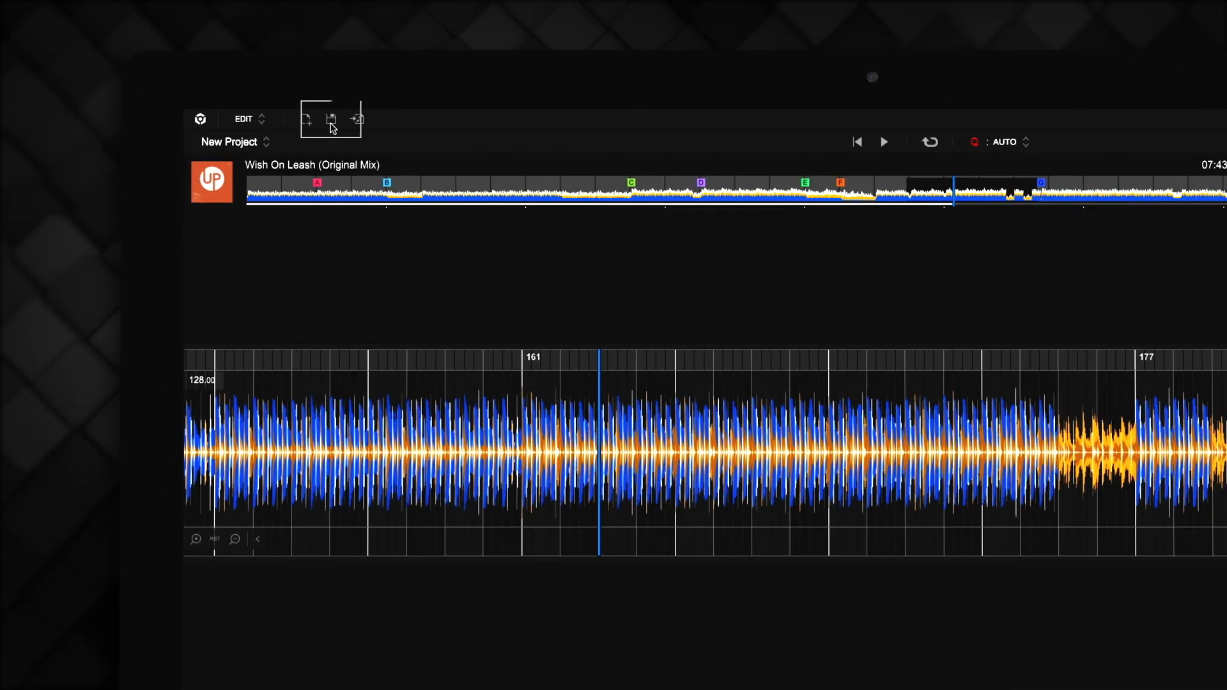
# Save the edit as (Edit) v03, delete eight more bars, and start a v04 save
pyautogui.click(330, 119)
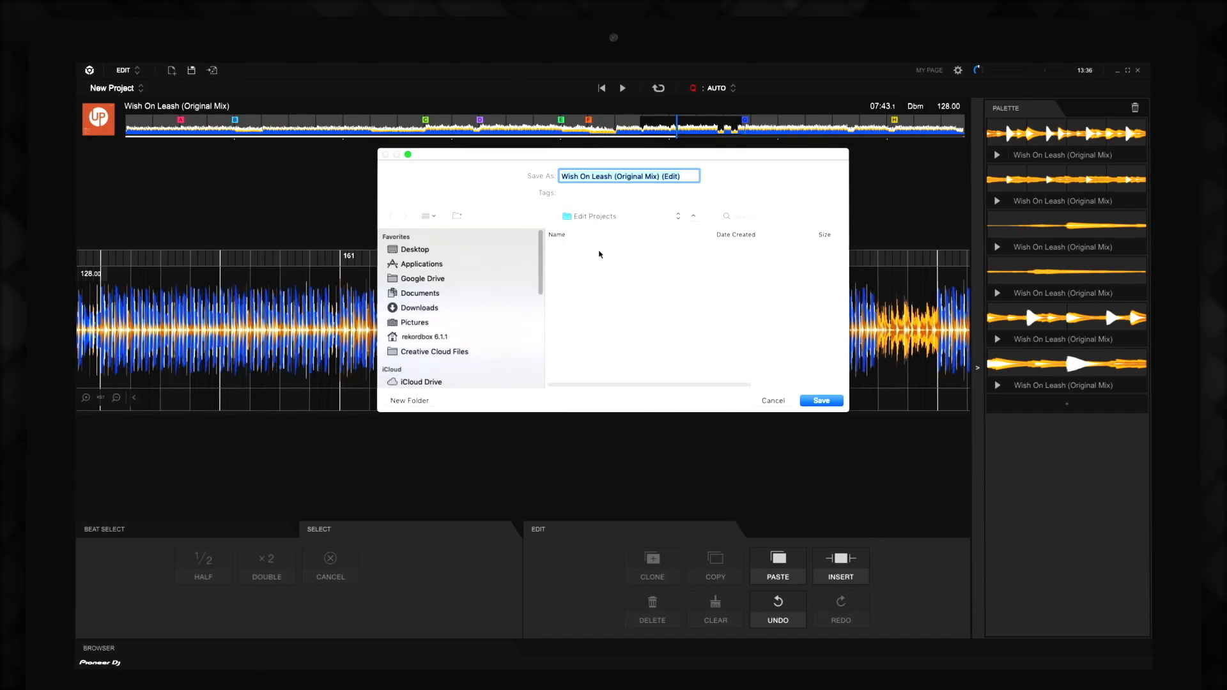
pyautogui.write('v02')
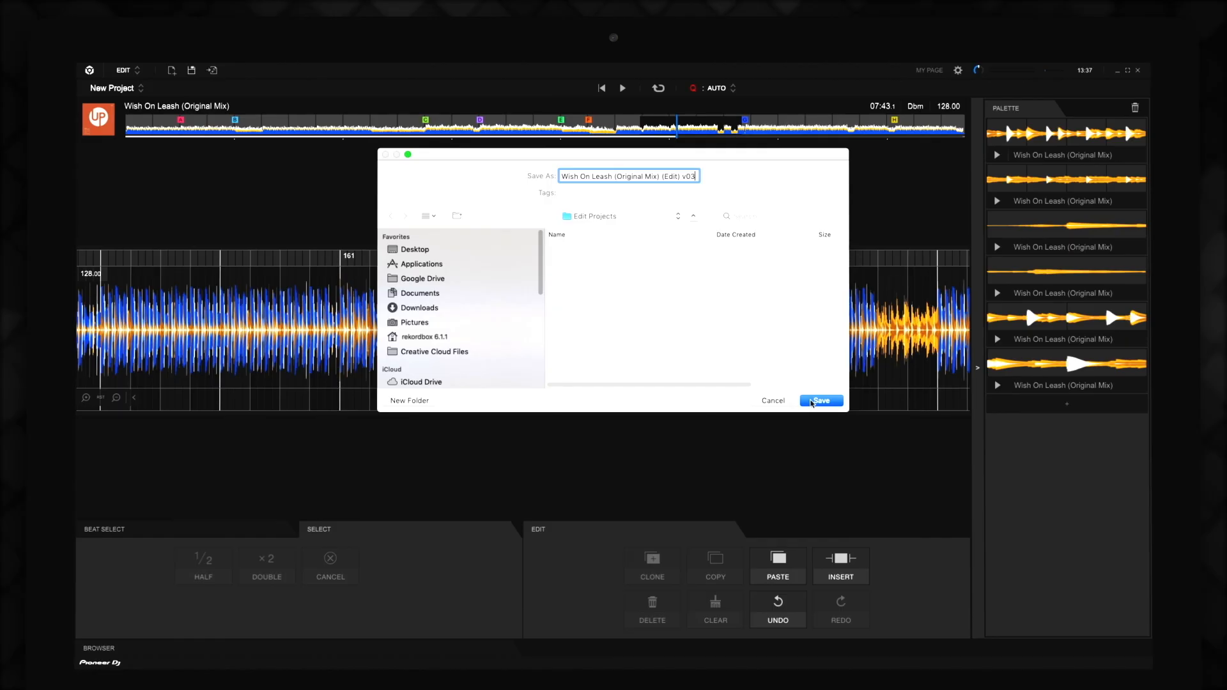
pyautogui.click(820, 400)
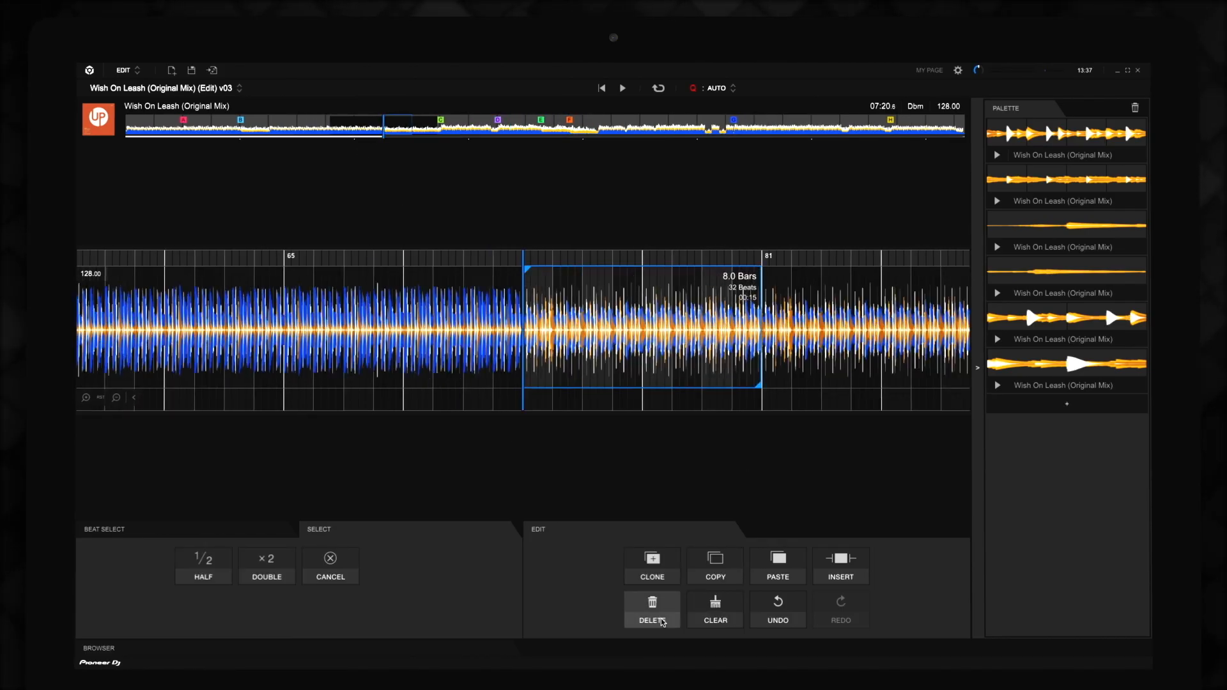
pyautogui.click(652, 611)
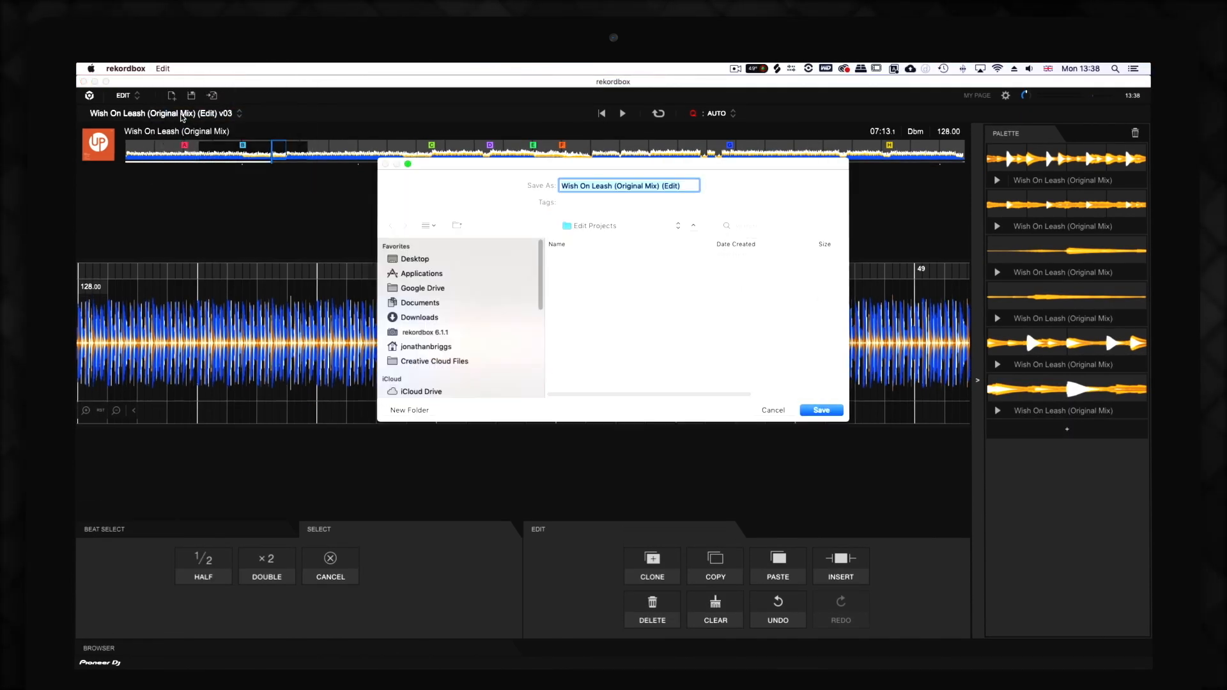
pyautogui.write('v04')
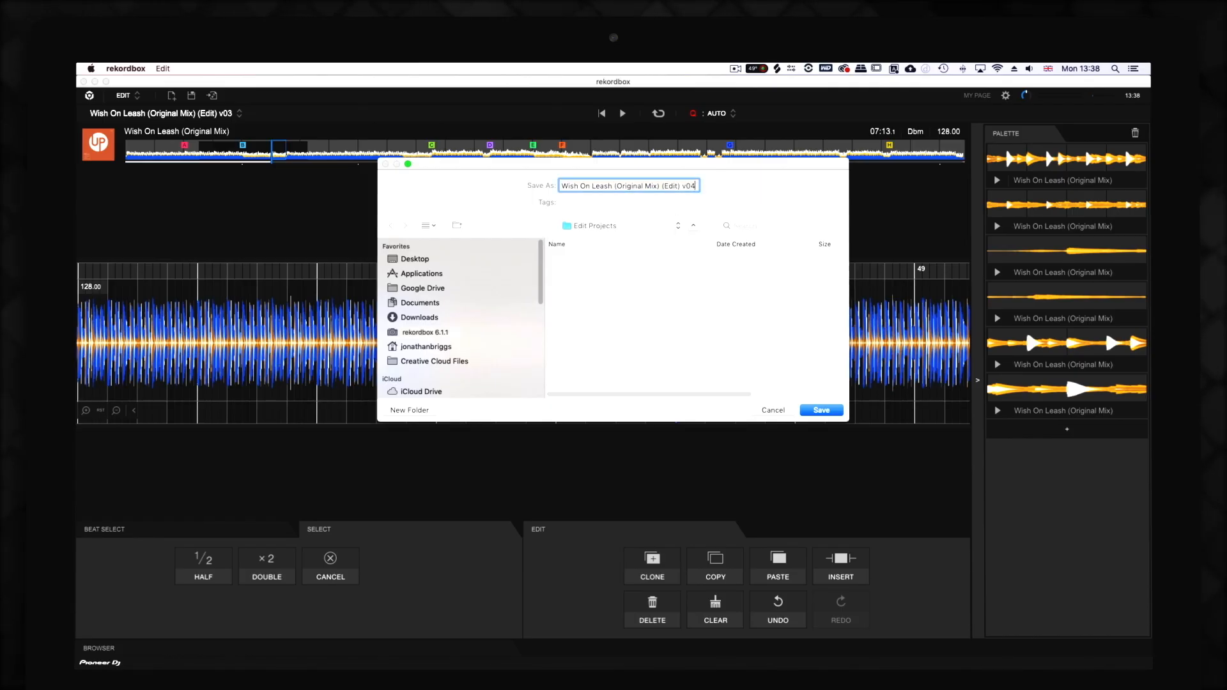
# Finish saving the v04 project, then load the Green Dove Short Edit 2 project
pyautogui.click(820, 411)
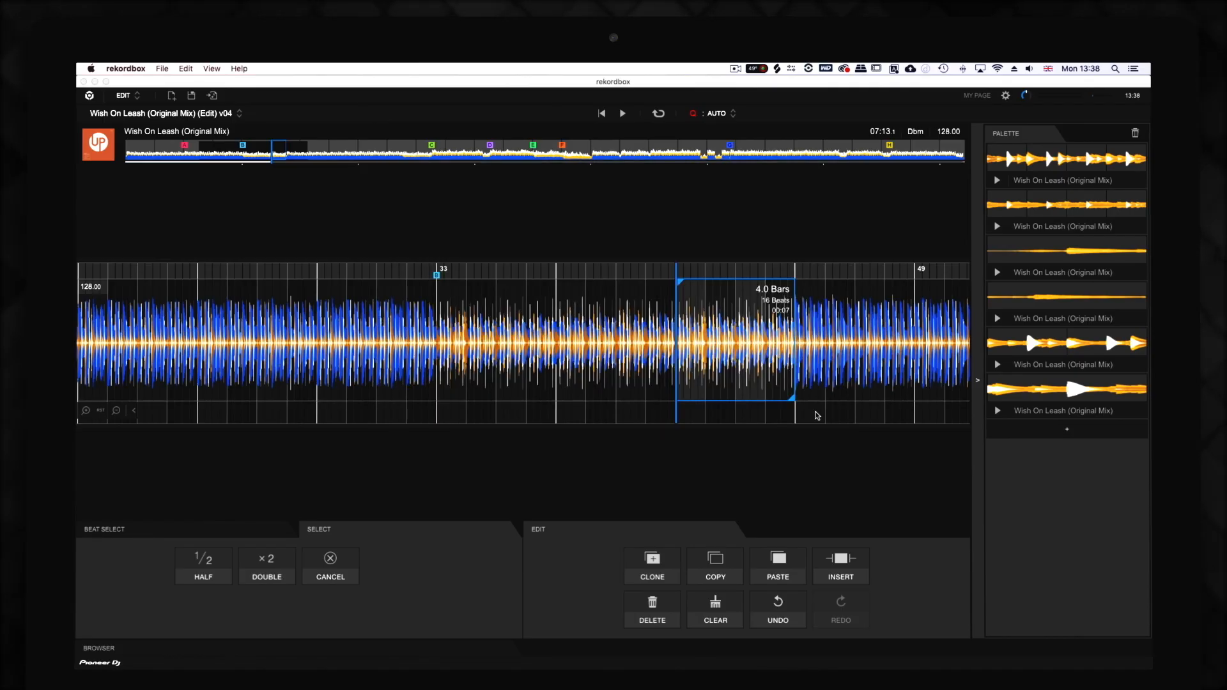
pyautogui.click(240, 114)
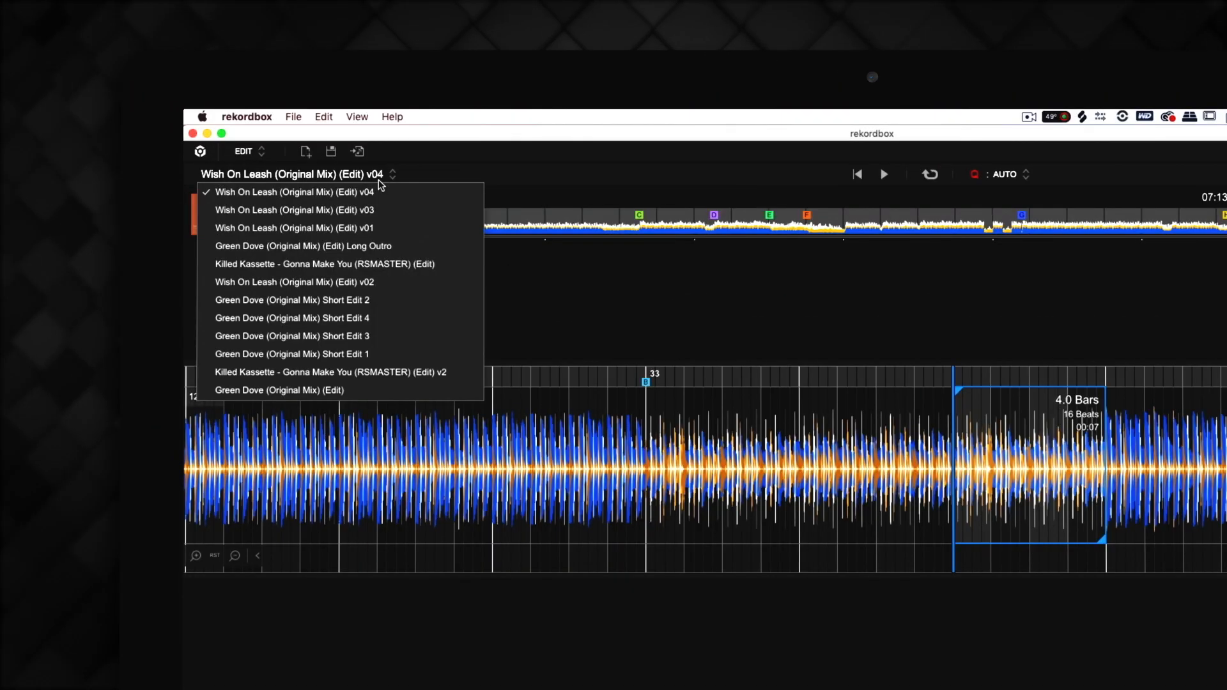
pyautogui.click(292, 300)
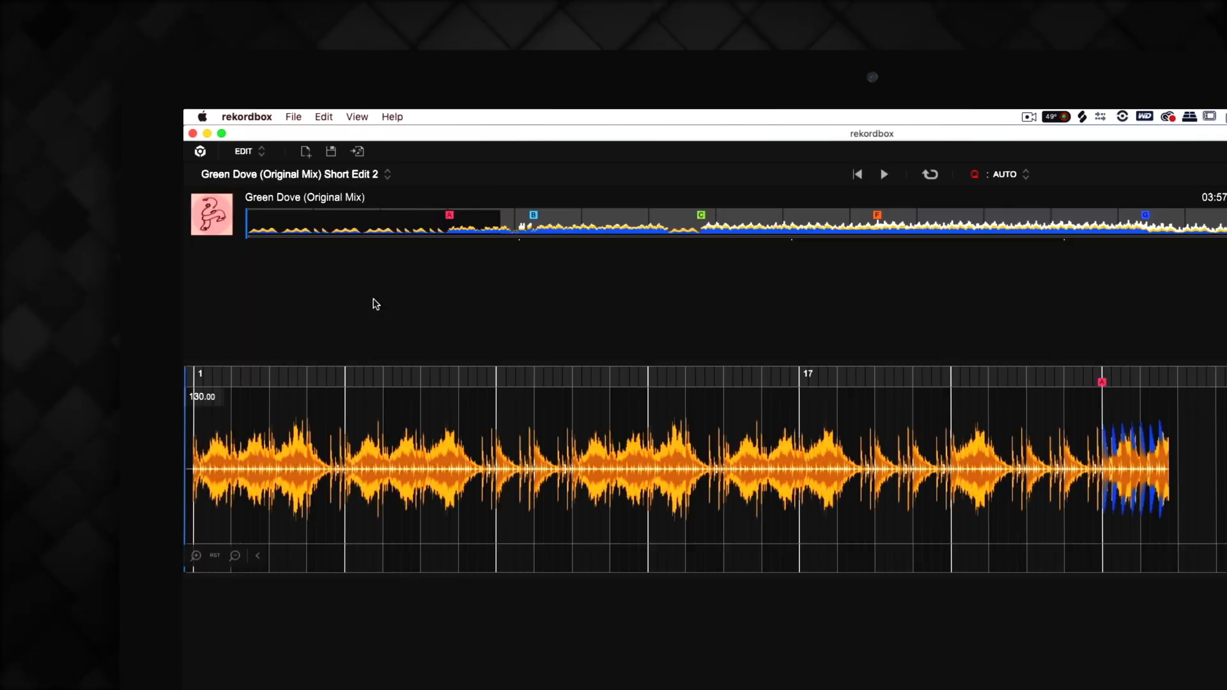
# Load Killed Kassette (Edit) v2, then reopen Wish On Leash (Edit) v03
pyautogui.click(387, 174)
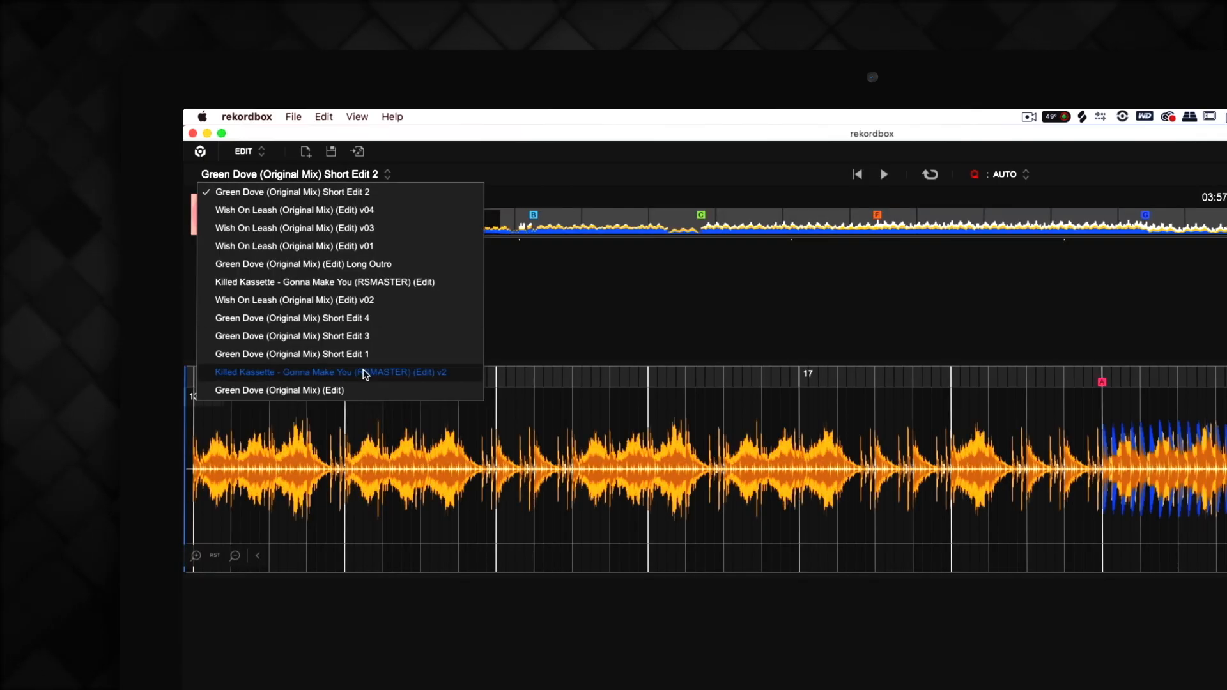
pyautogui.click(331, 372)
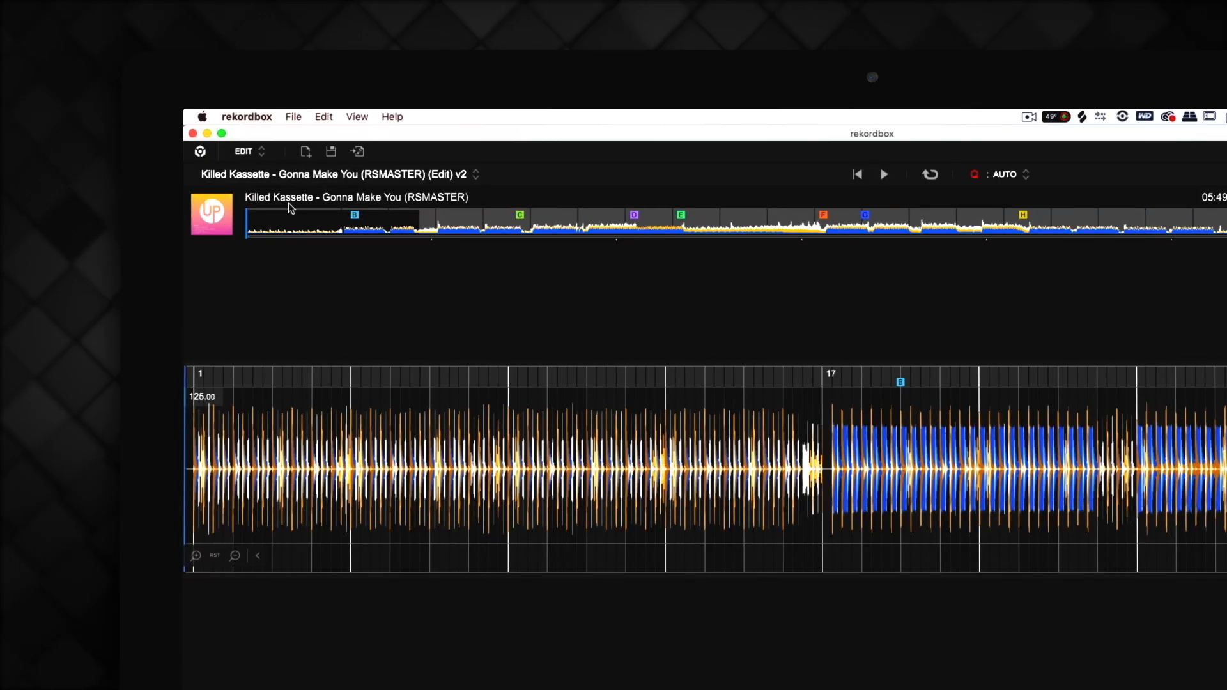
pyautogui.click(475, 174)
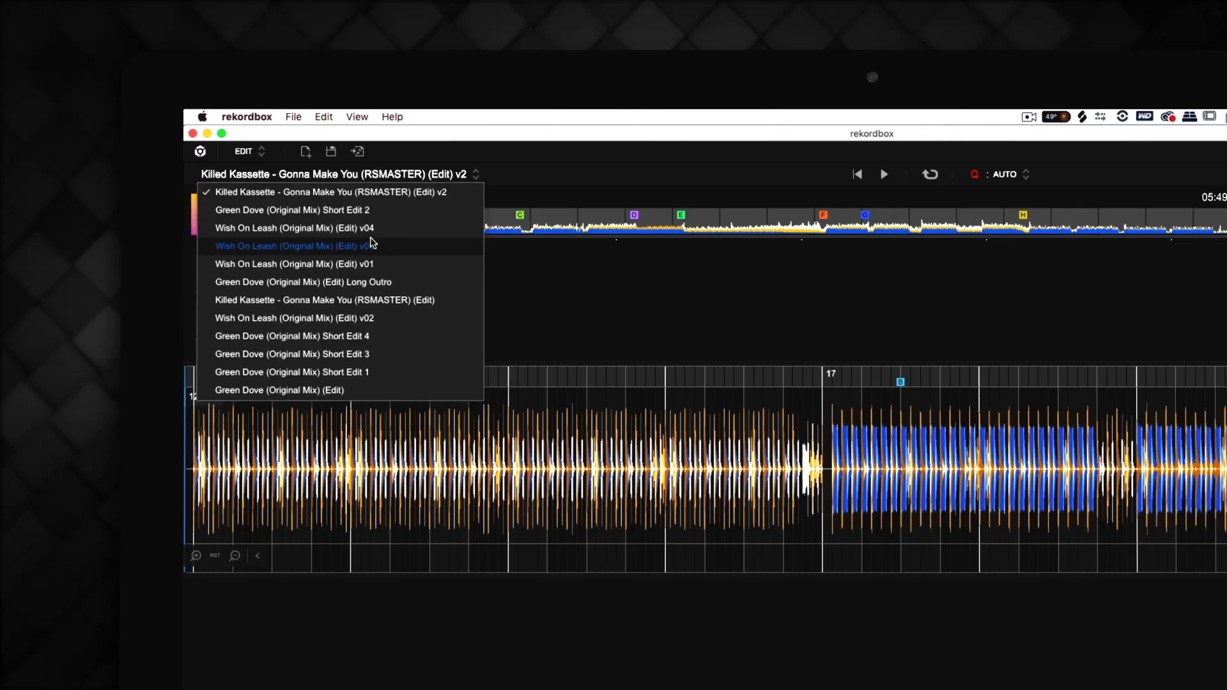
pyautogui.click(293, 246)
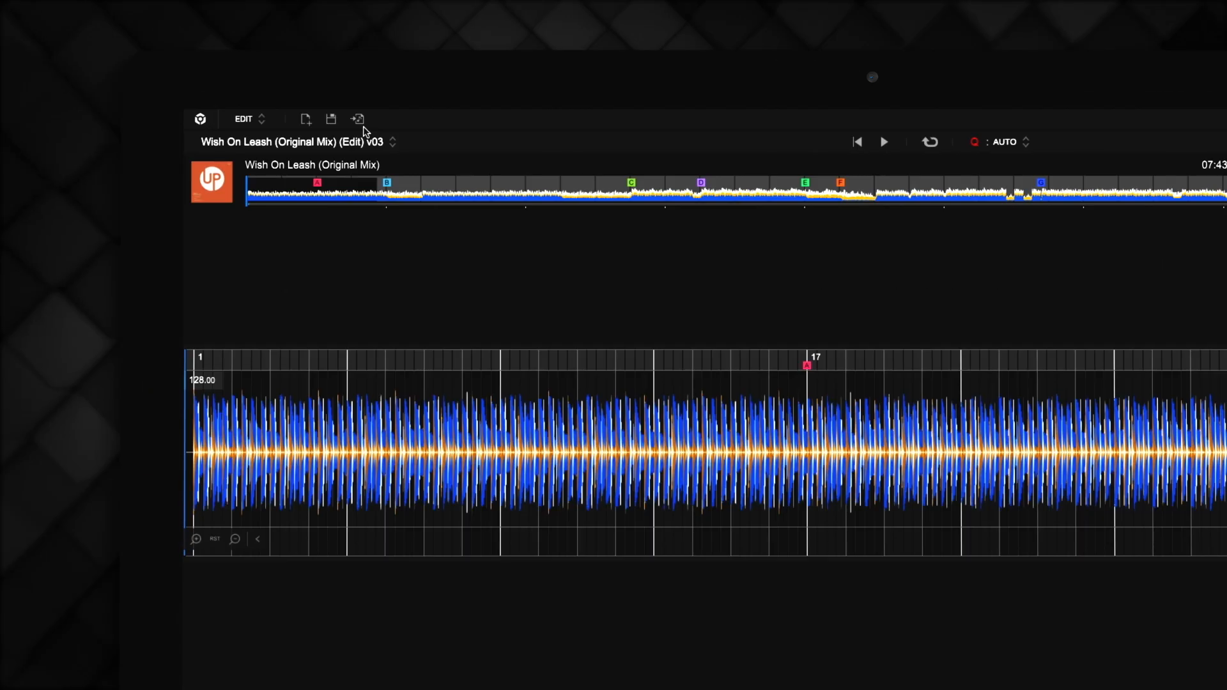
# Render Wish On Leash v03 to a 48 kHz WAV, shown in the collection
pyautogui.click(358, 119)
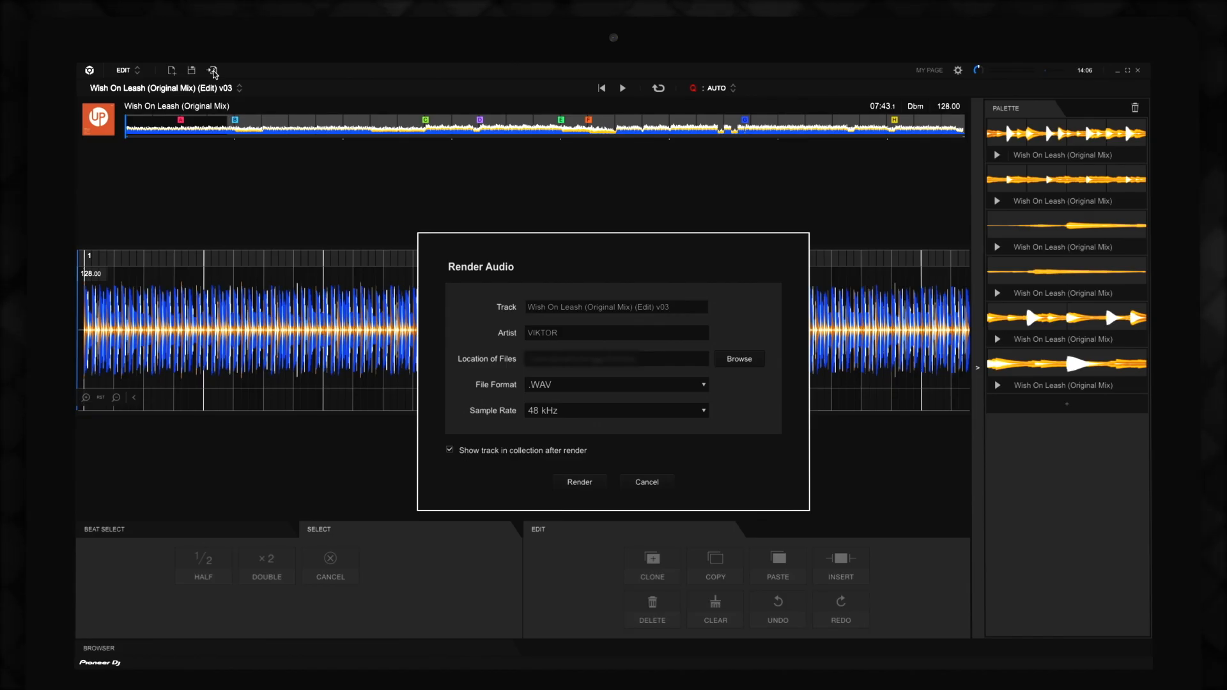
pyautogui.click(616, 307)
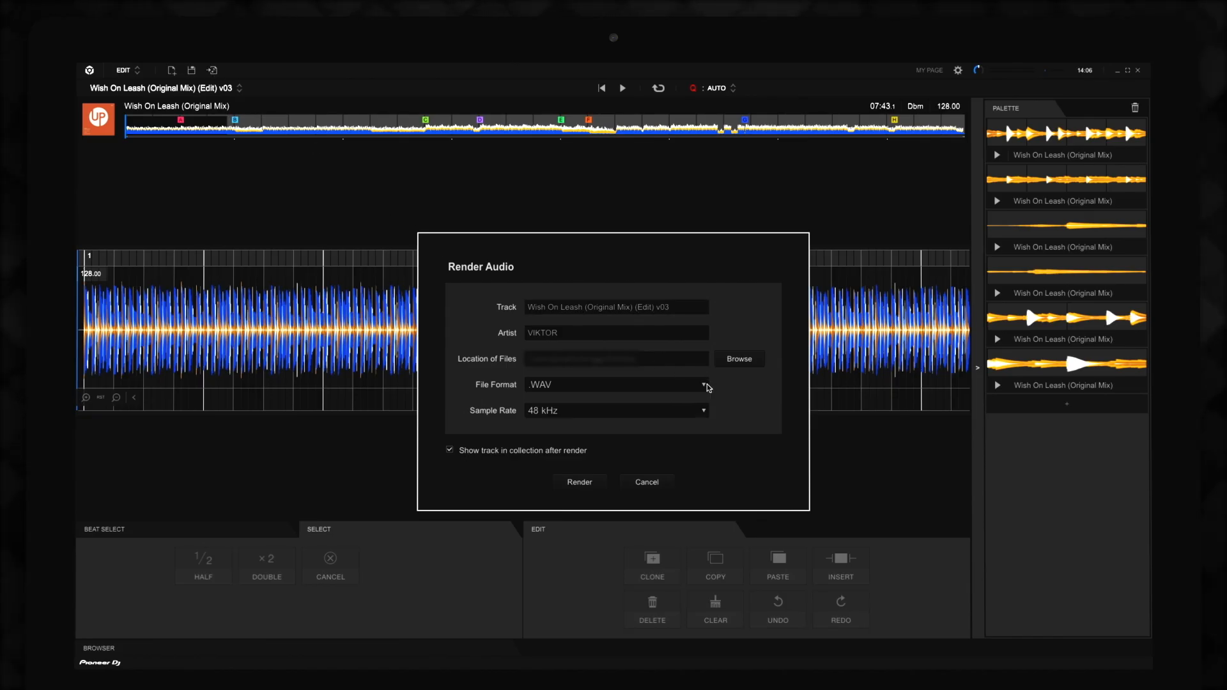
pyautogui.click(696, 410)
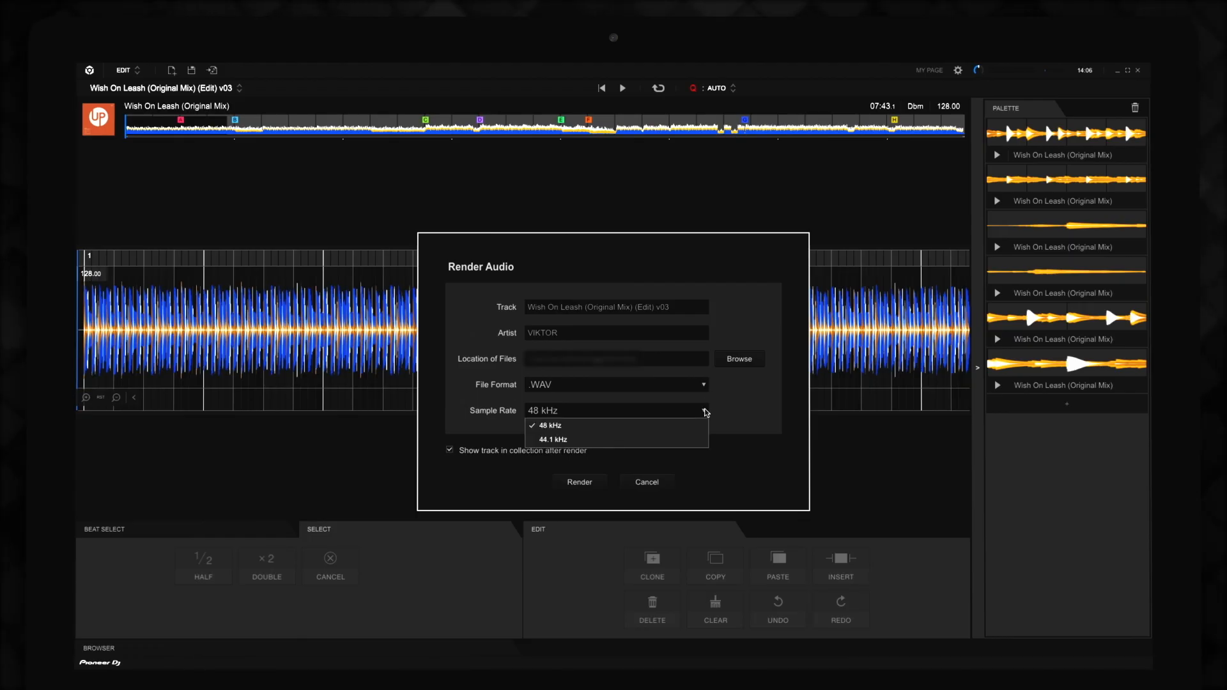
pyautogui.click(551, 425)
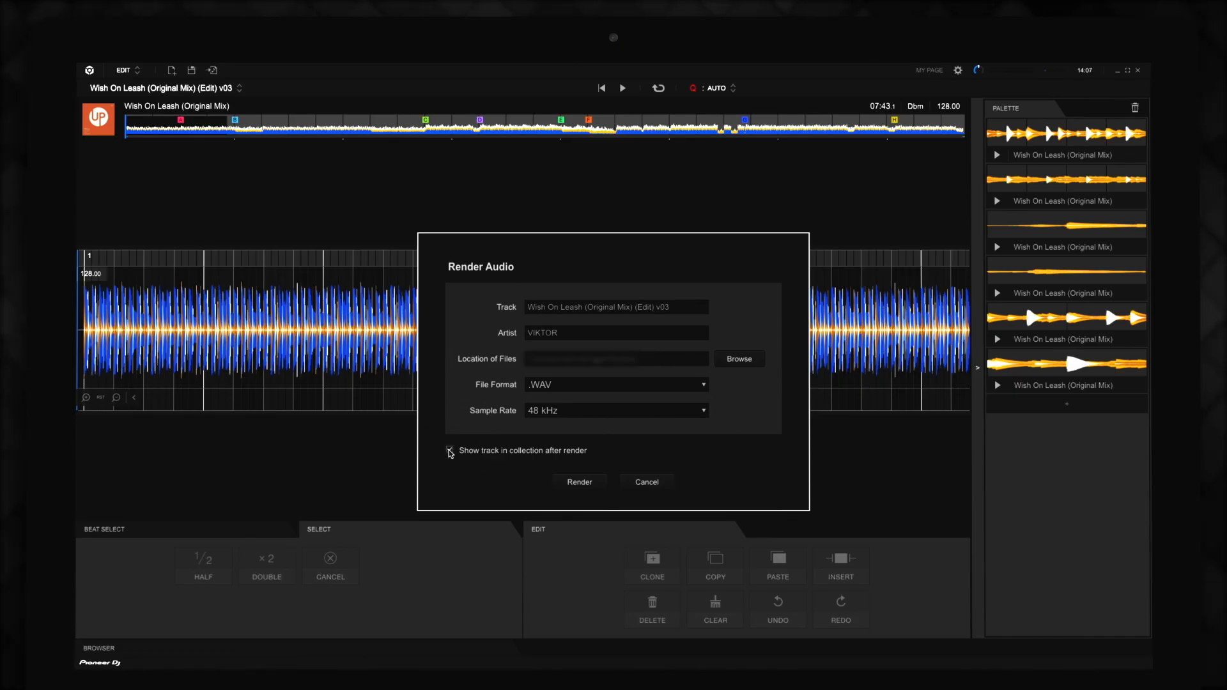
pyautogui.click(450, 450)
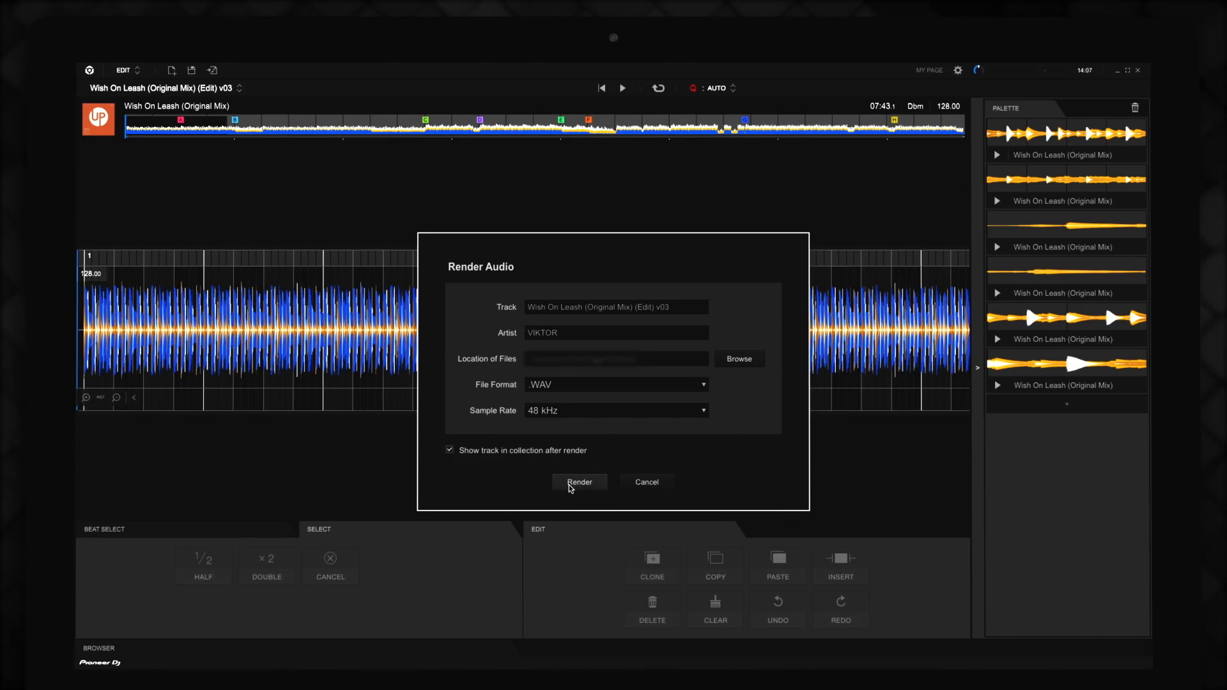
pyautogui.click(579, 482)
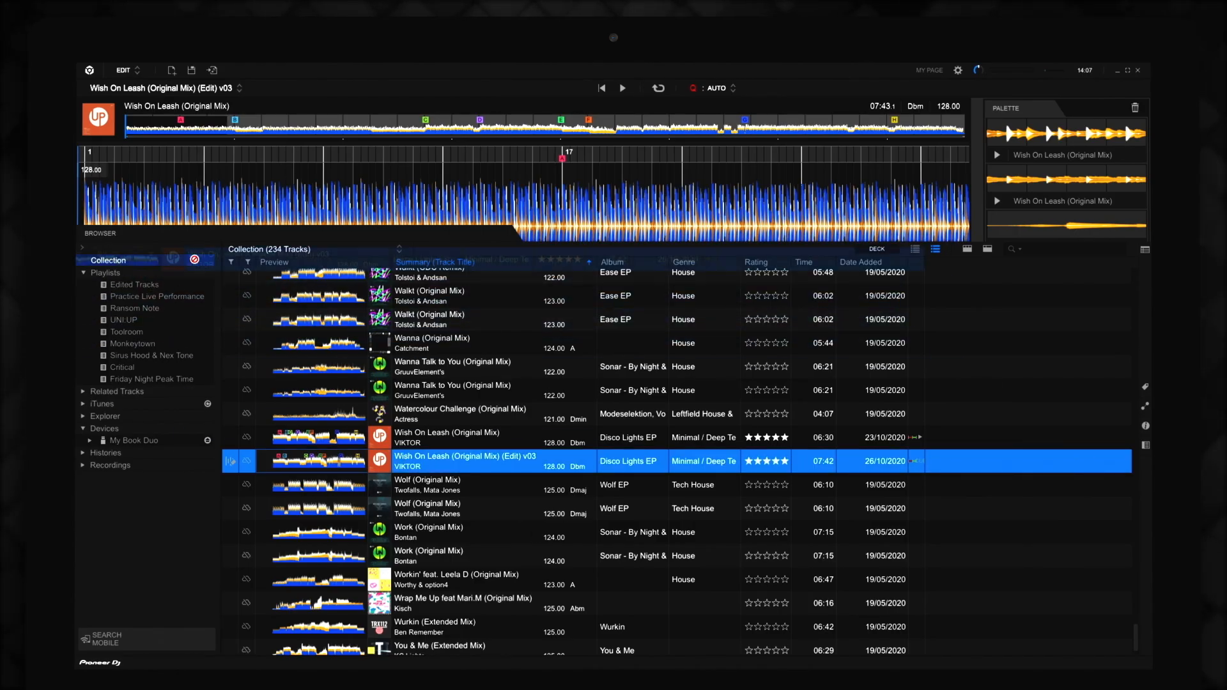
# Switch to Performance mode, open Edited Tracks, and view related tracks for Green Dove Short Edit 4
pyautogui.click(125, 70)
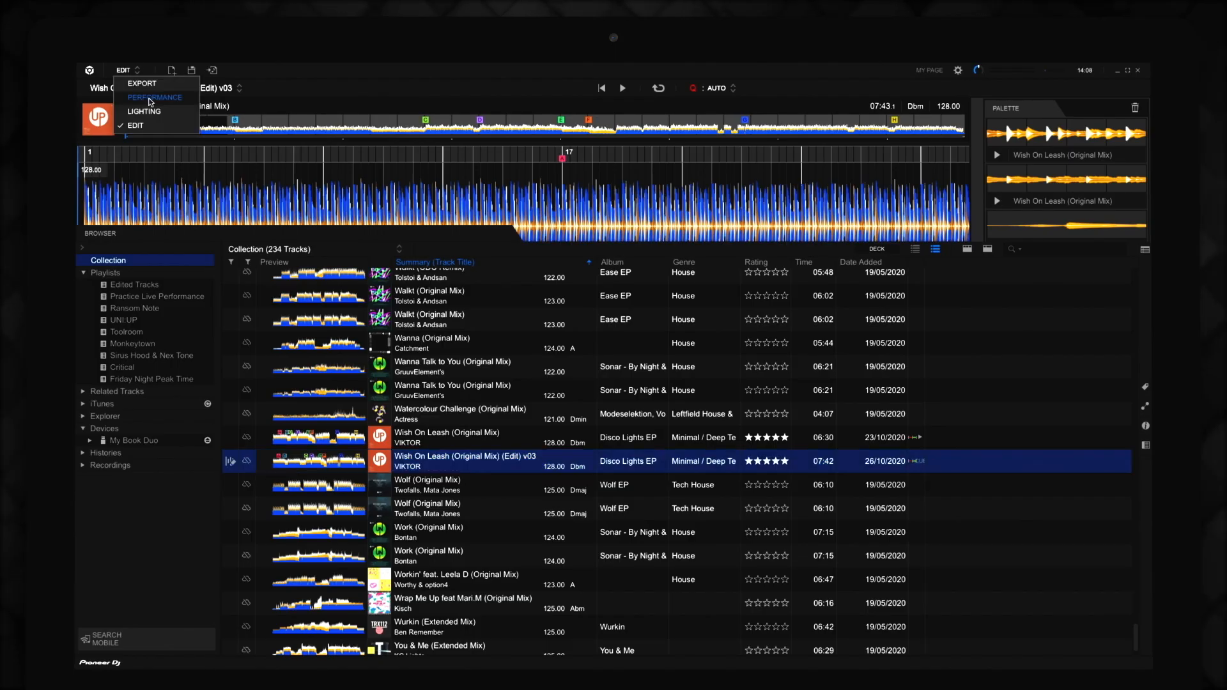
pyautogui.click(154, 97)
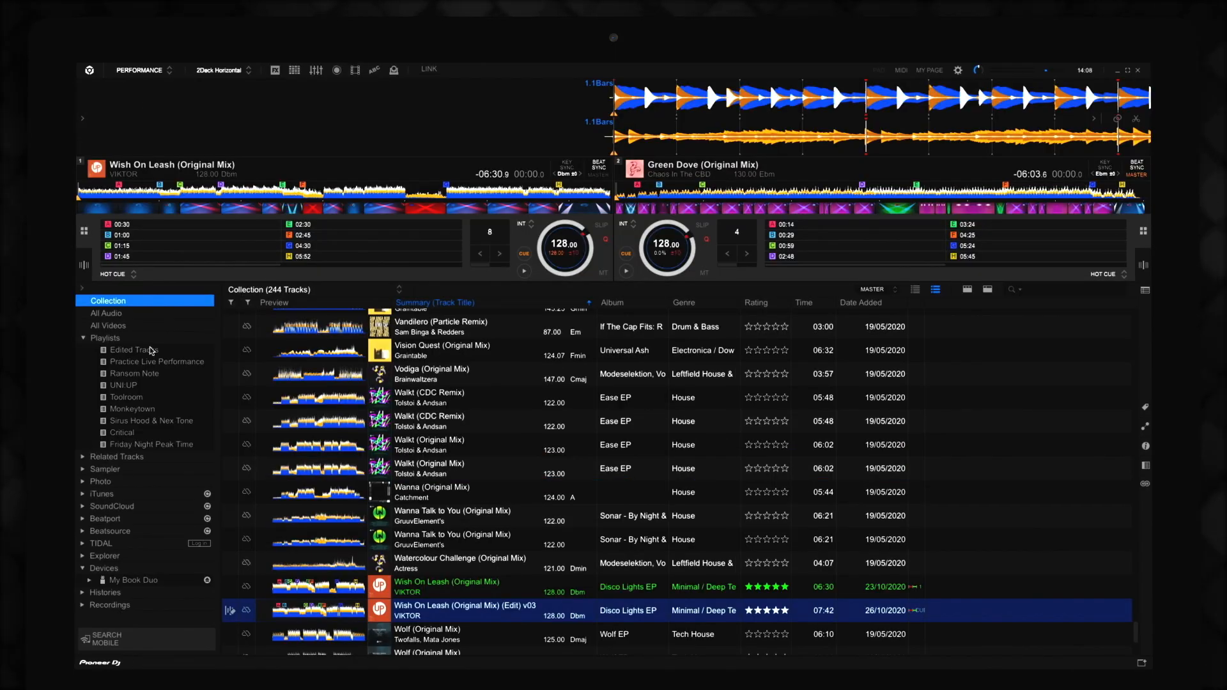
pyautogui.click(134, 349)
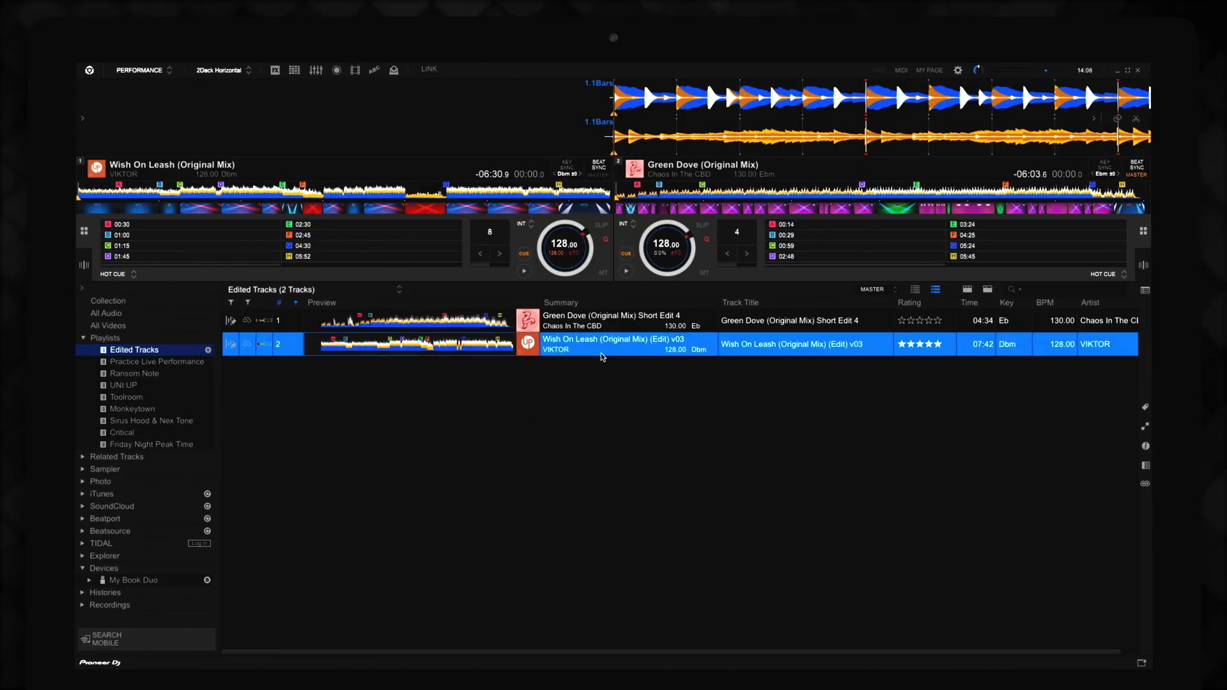
pyautogui.moveTo(1141, 432)
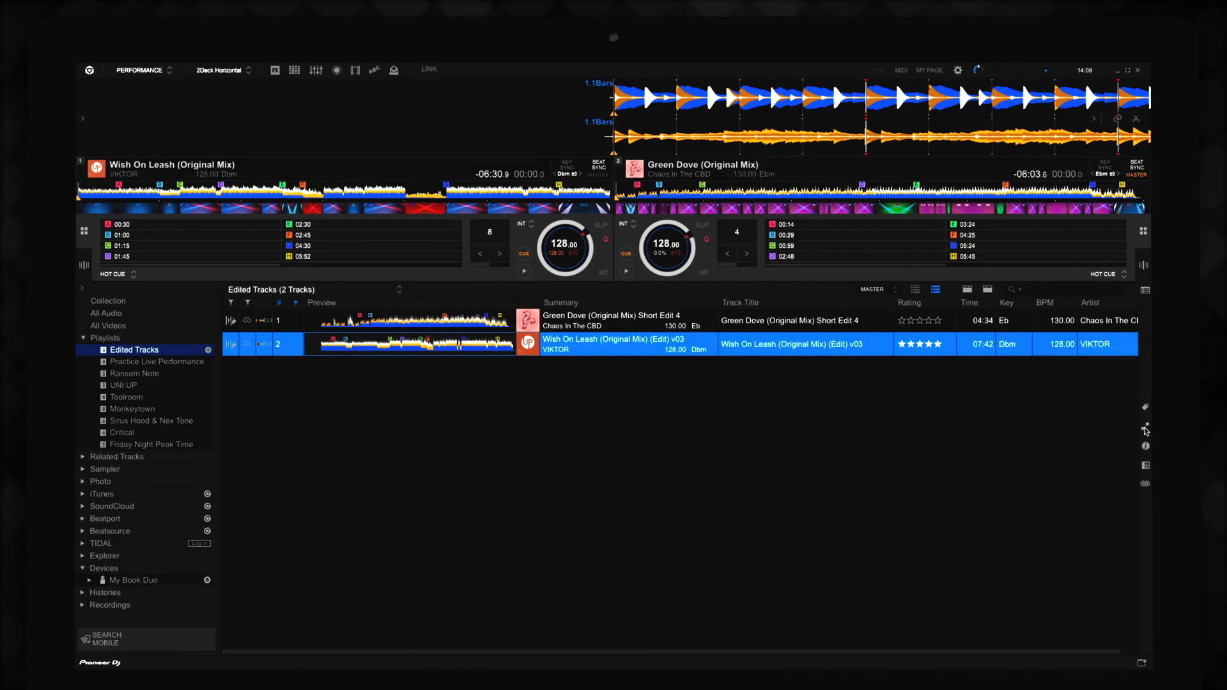
pyautogui.click(1145, 425)
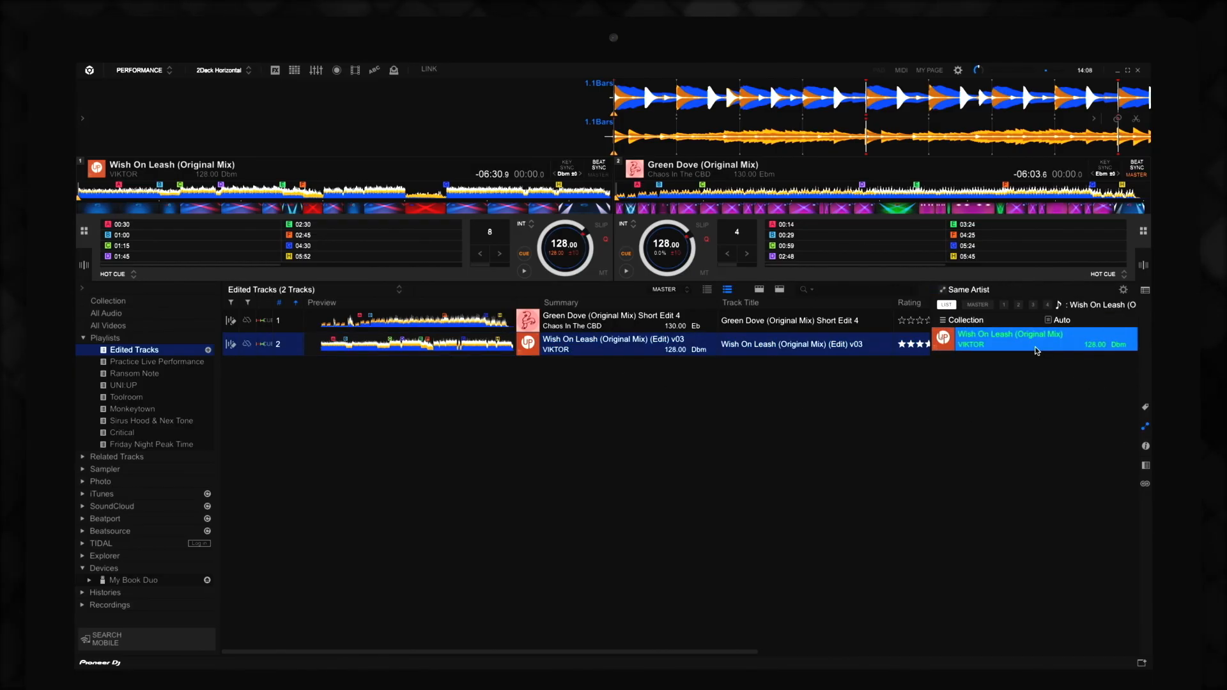
pyautogui.click(610, 321)
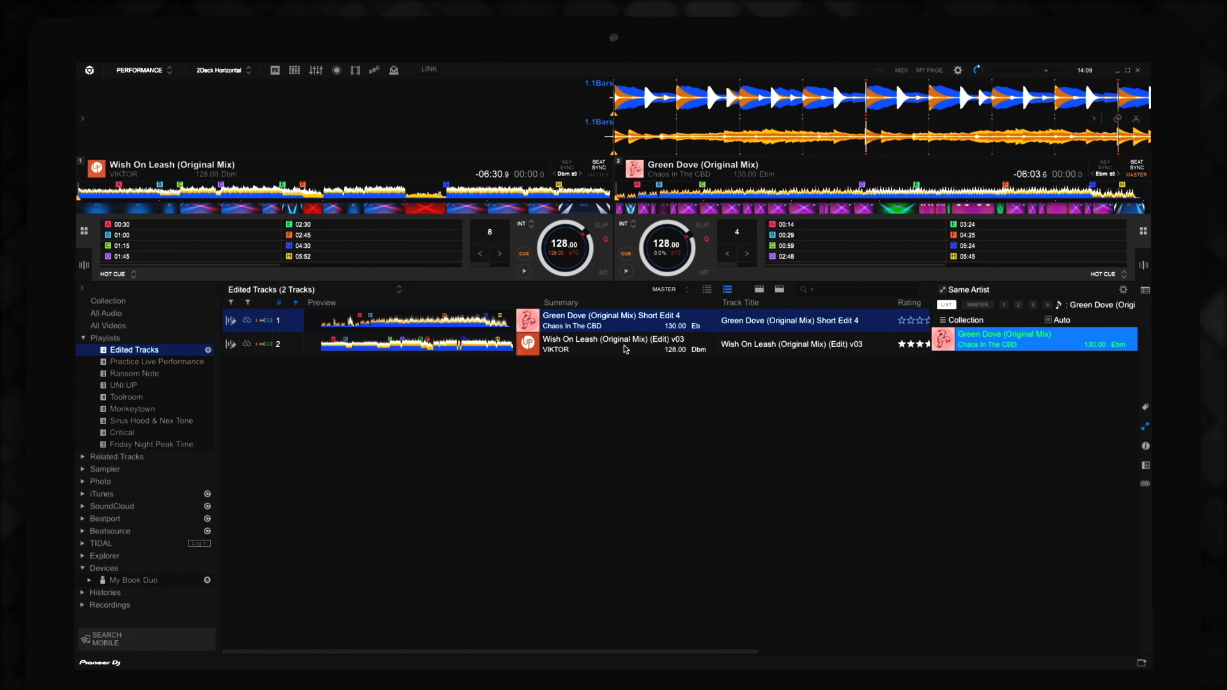
# Open the context menu of the Wish On Leash v03 track to reach its export options
pyautogui.rightClick(611, 344)
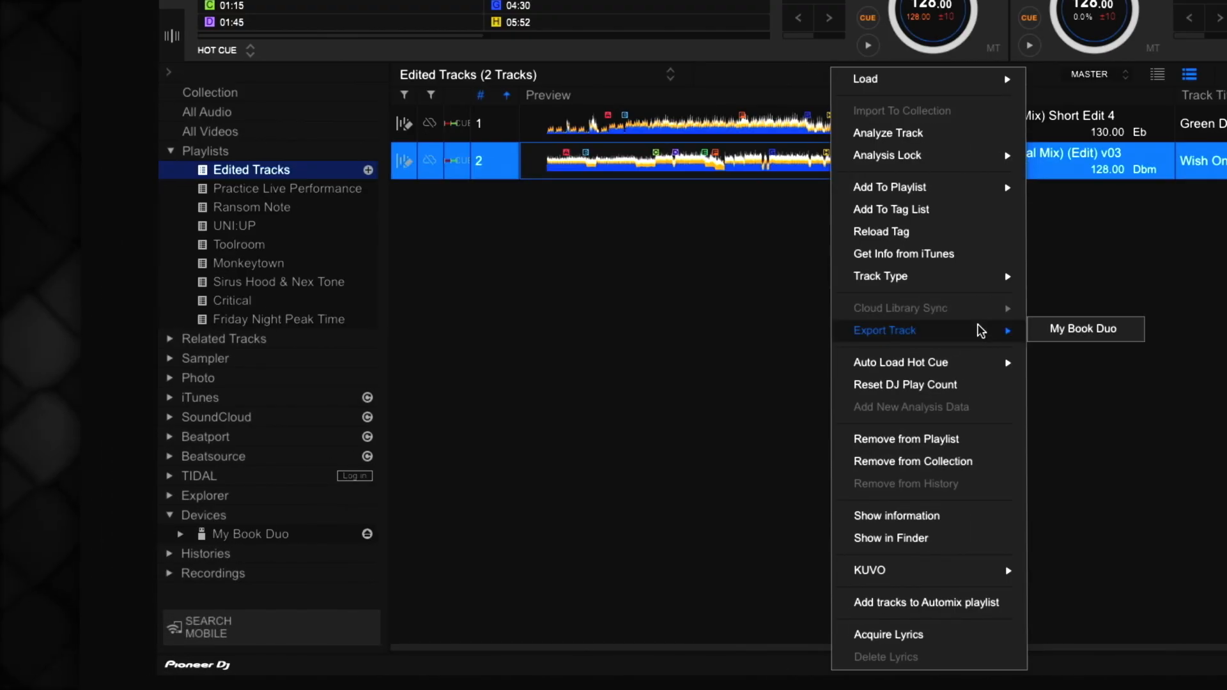
pyautogui.moveTo(1084, 328)
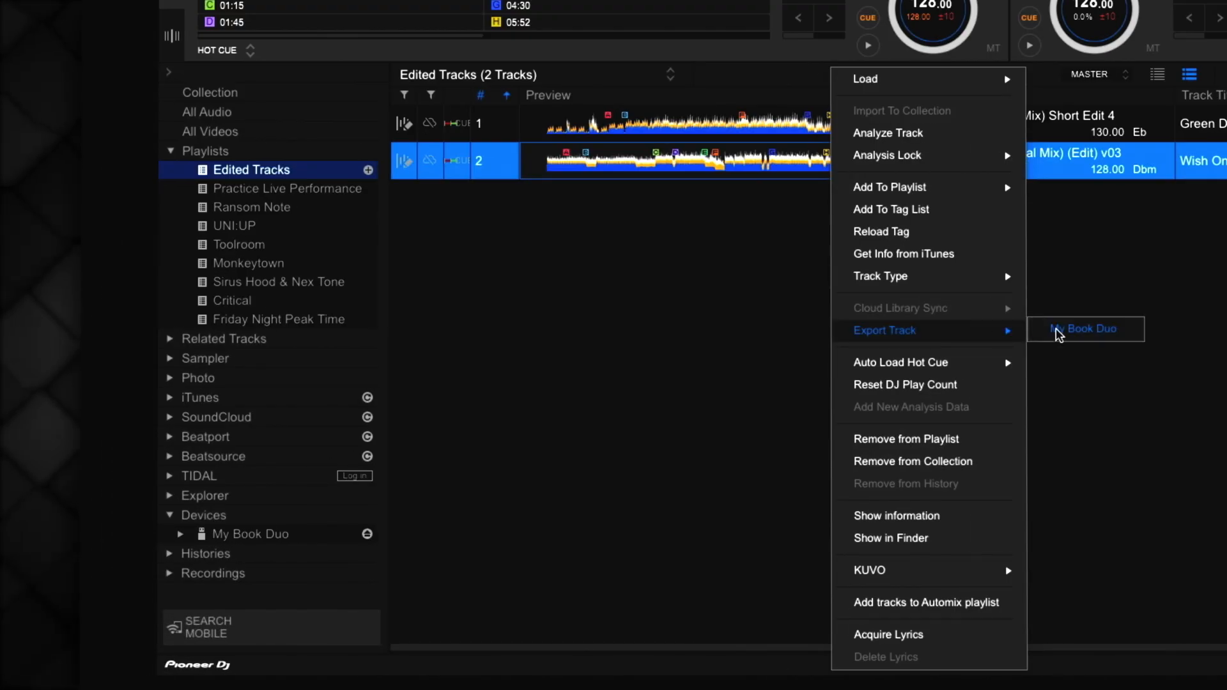